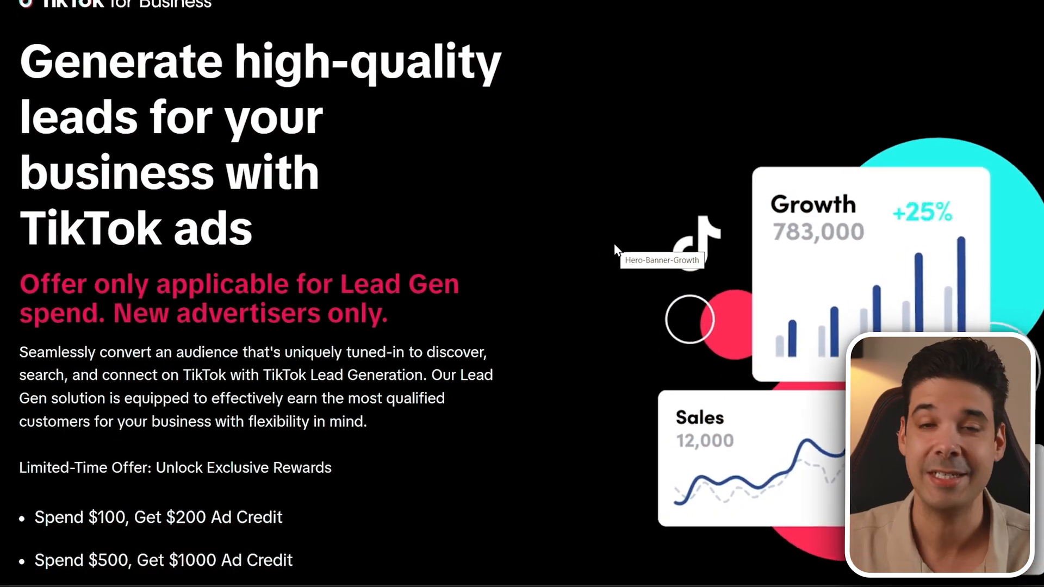
Scroll through the TikTok for Business lead-generation ad credit offer page
{"action": "scroll", "scroll_direction": "down", "scroll_amount": 3}
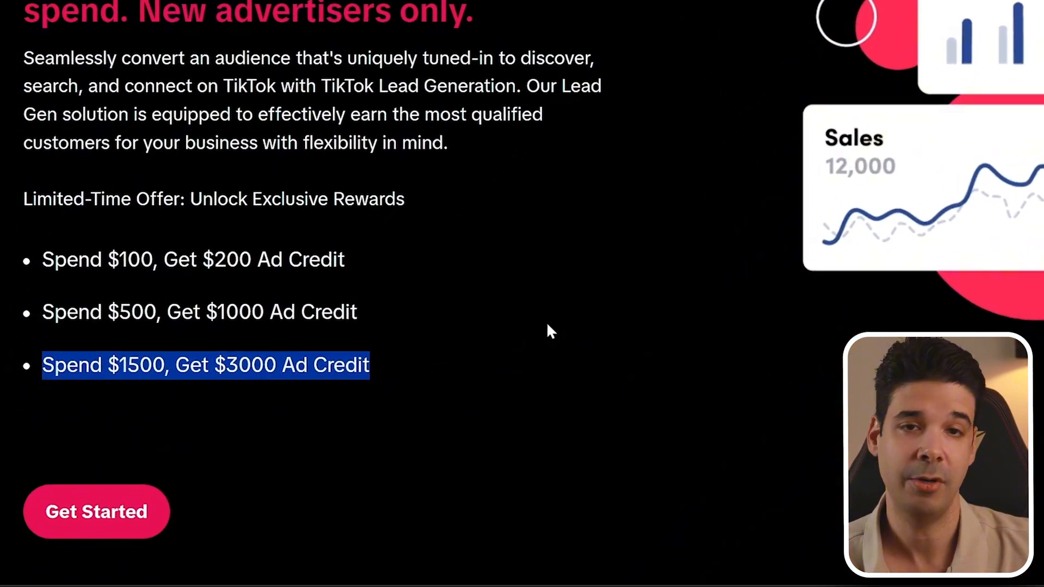
{"action": "scroll", "scroll_direction": "down", "scroll_amount": 3}
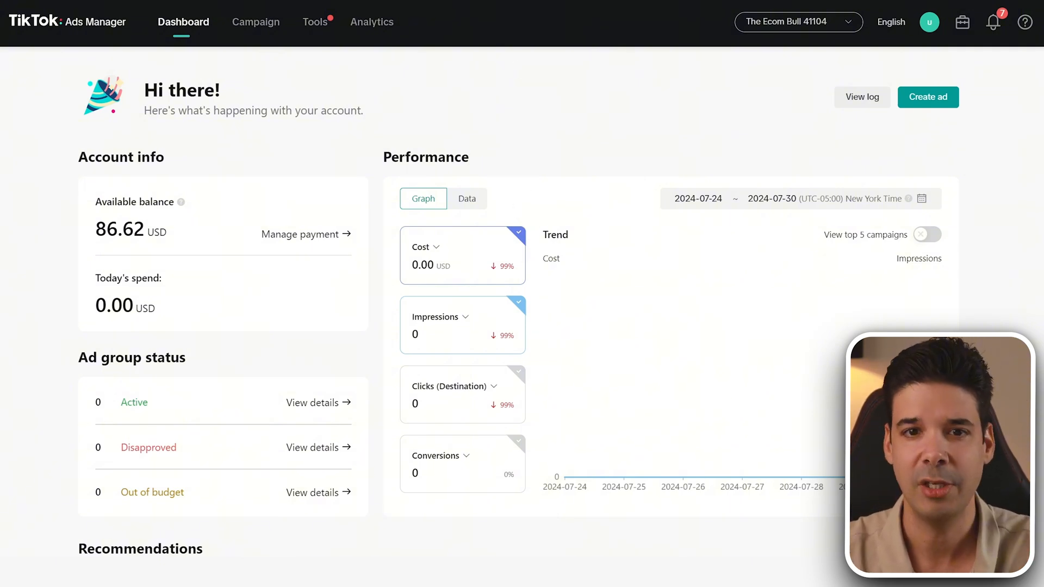
Show the campaign list and highlight the CPM figures, including Image Ads Test's CPM
{"action": "left_click", "coordinate": [256, 22]}
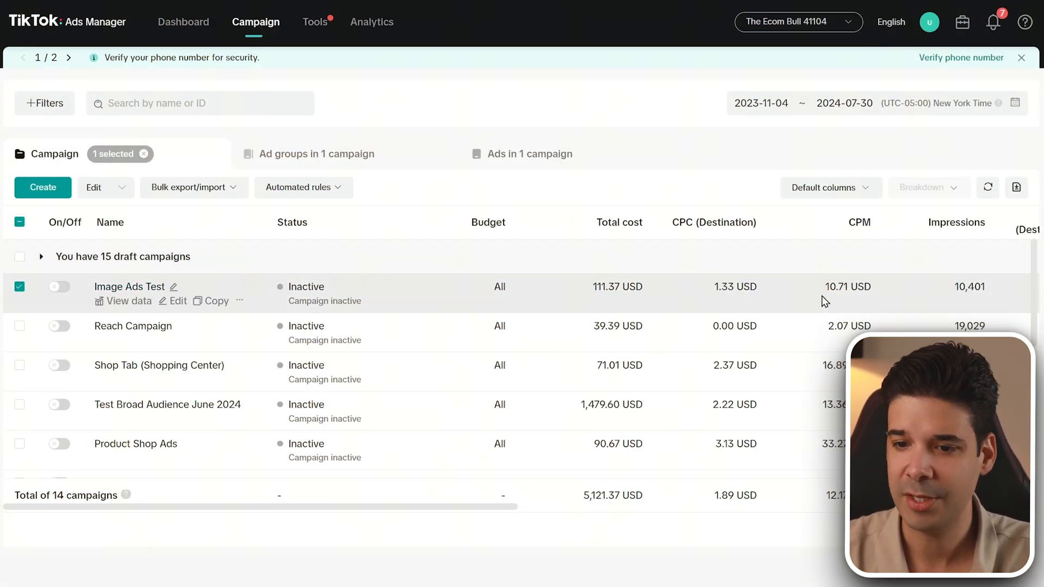
{"action": "scroll", "scroll_direction": "down", "scroll_amount": 3}
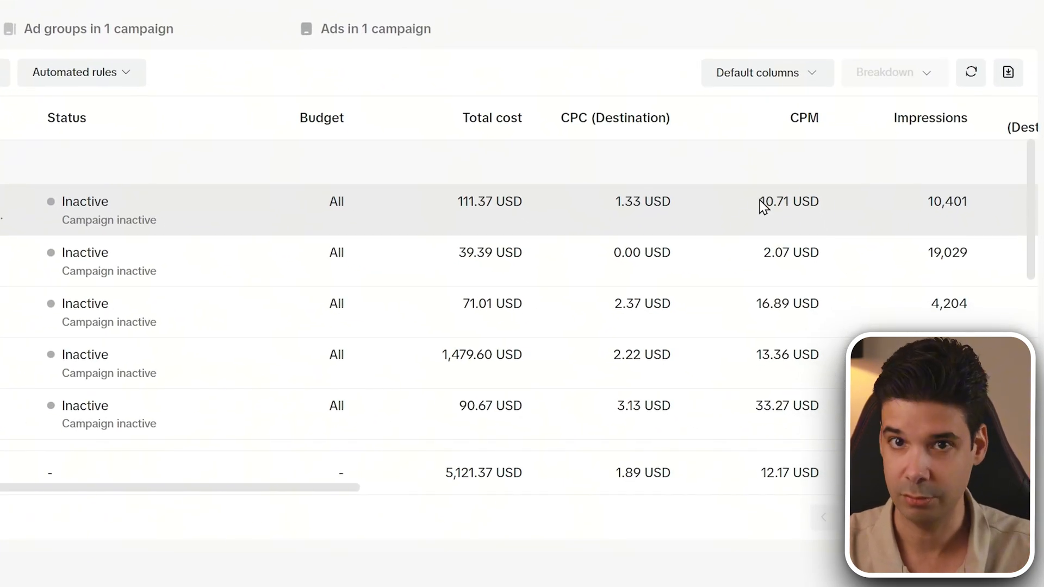
{"action": "double_click", "coordinate": [765, 201]}
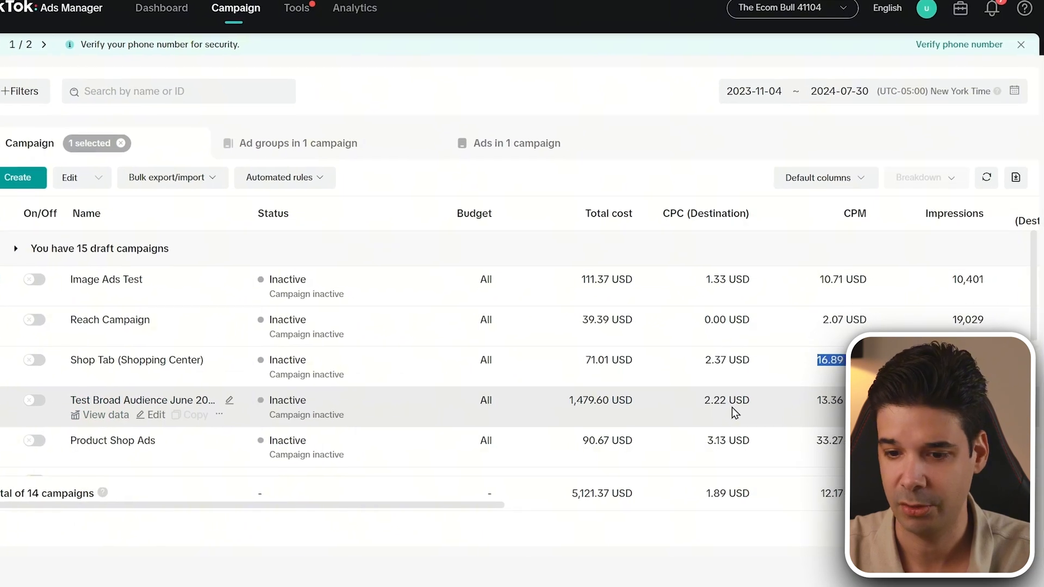
{"action": "scroll", "scroll_direction": "down", "scroll_amount": 3}
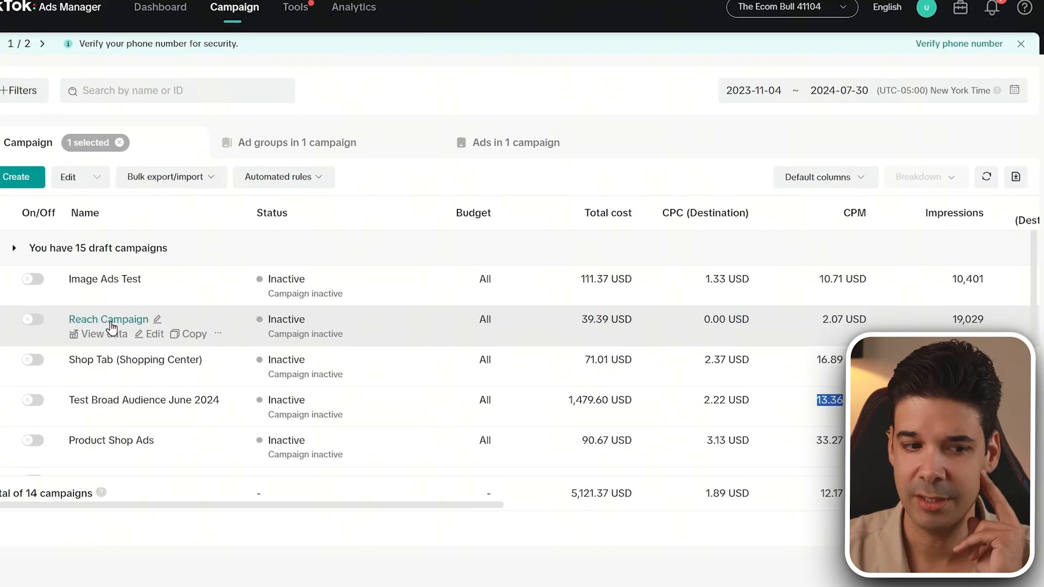
{"action": "left_click", "coordinate": [20, 287]}
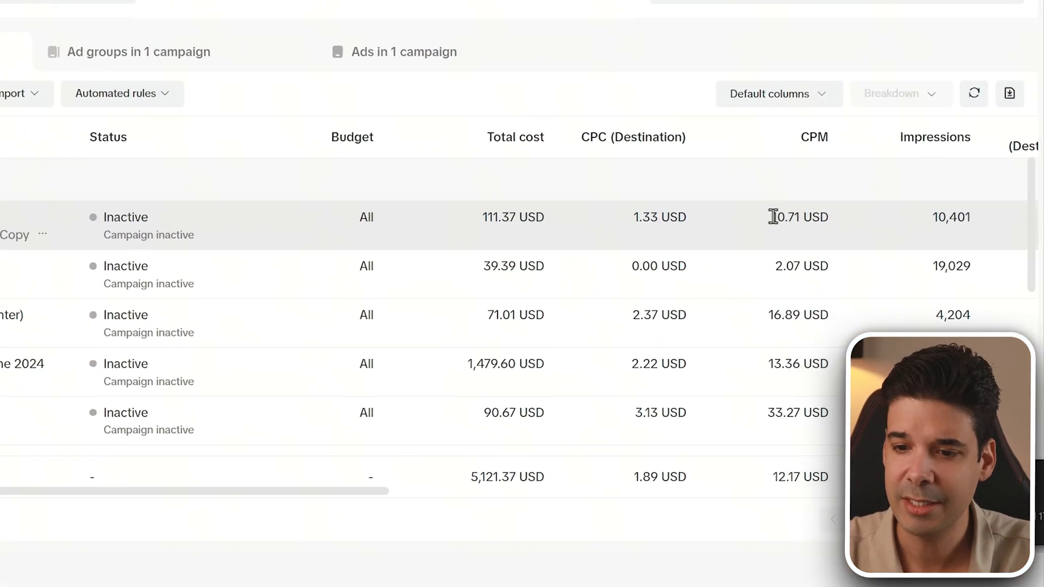
{"action": "double_click", "coordinate": [789, 202]}
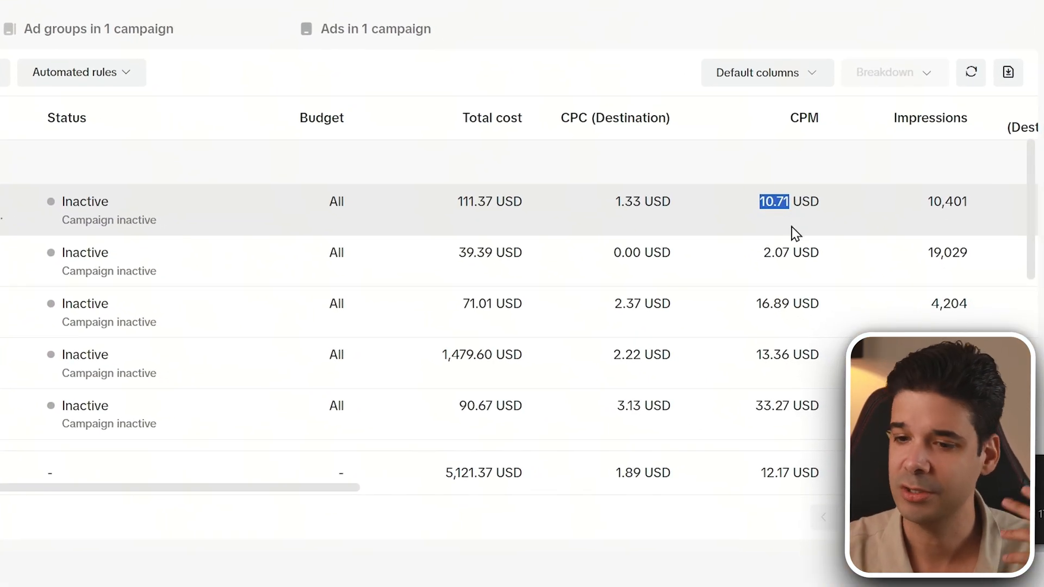
{"action": "mouse_move", "coordinate": [784, 208]}
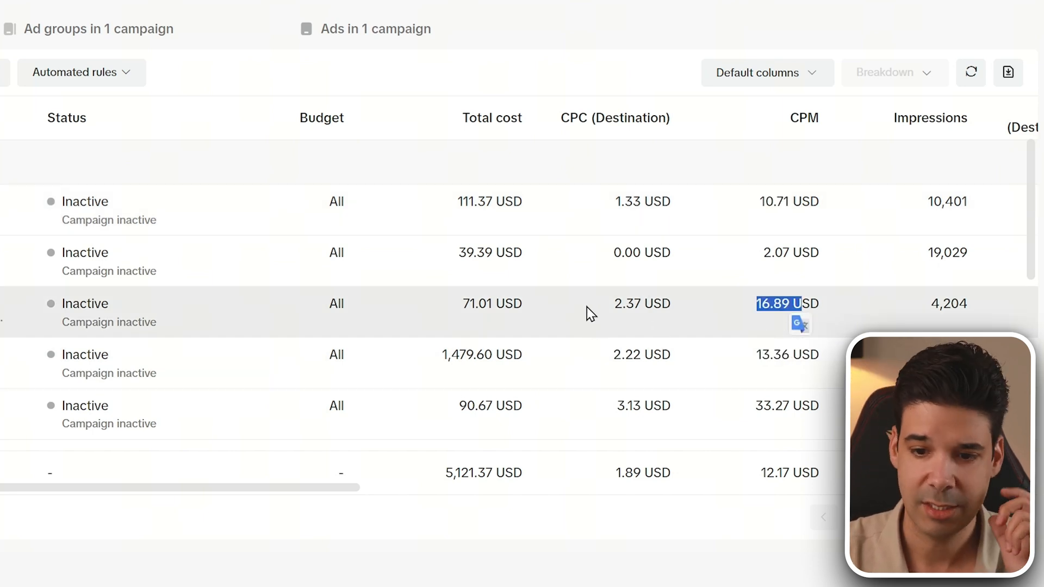
{"action": "mouse_move", "coordinate": [610, 209]}
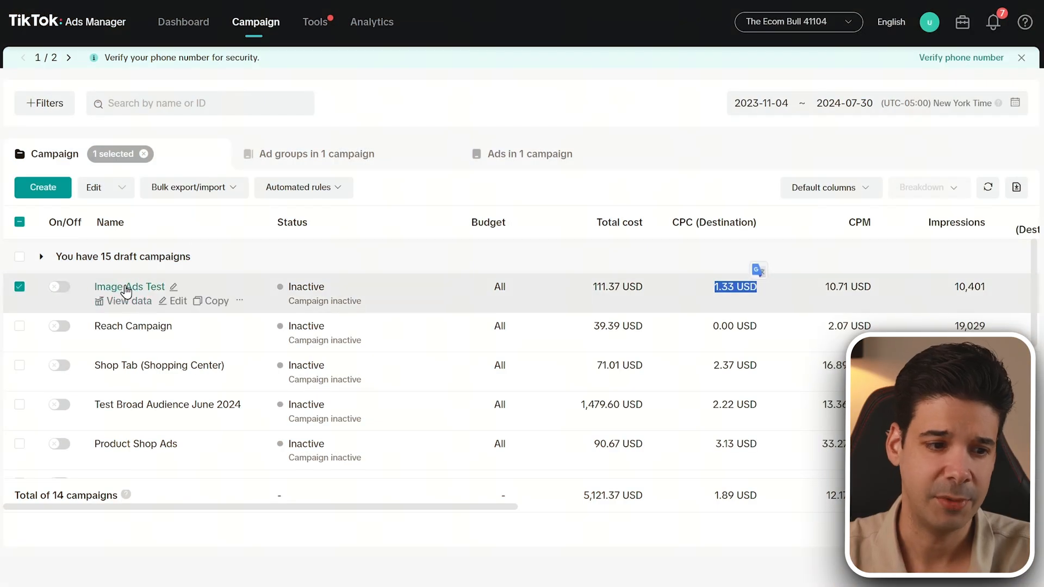
Open the Image Ads Test campaign and page through its carousel ad images
{"action": "left_click", "coordinate": [315, 154]}
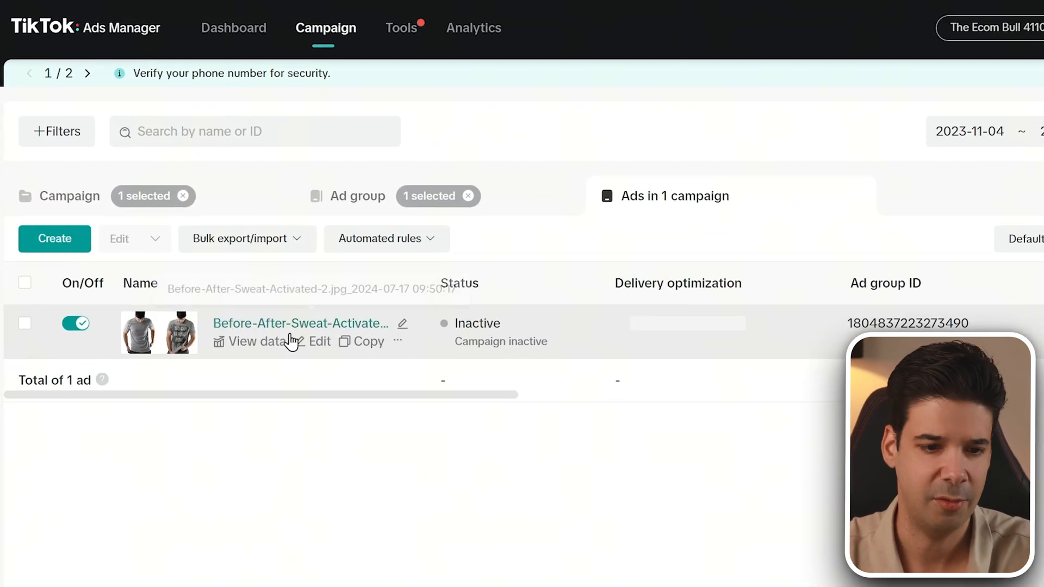
{"action": "mouse_move", "coordinate": [160, 339]}
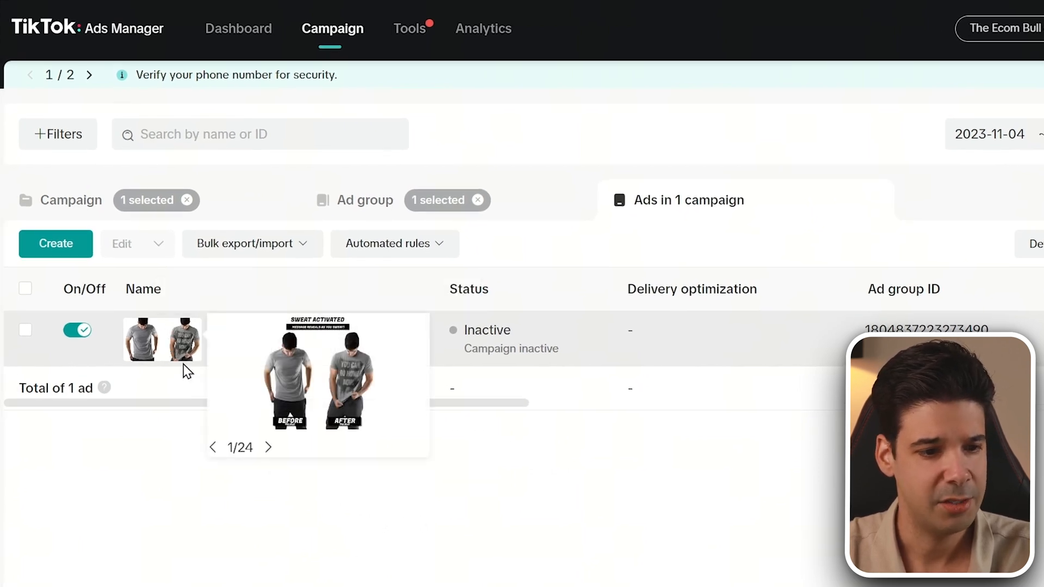
{"action": "left_click", "coordinate": [268, 447]}
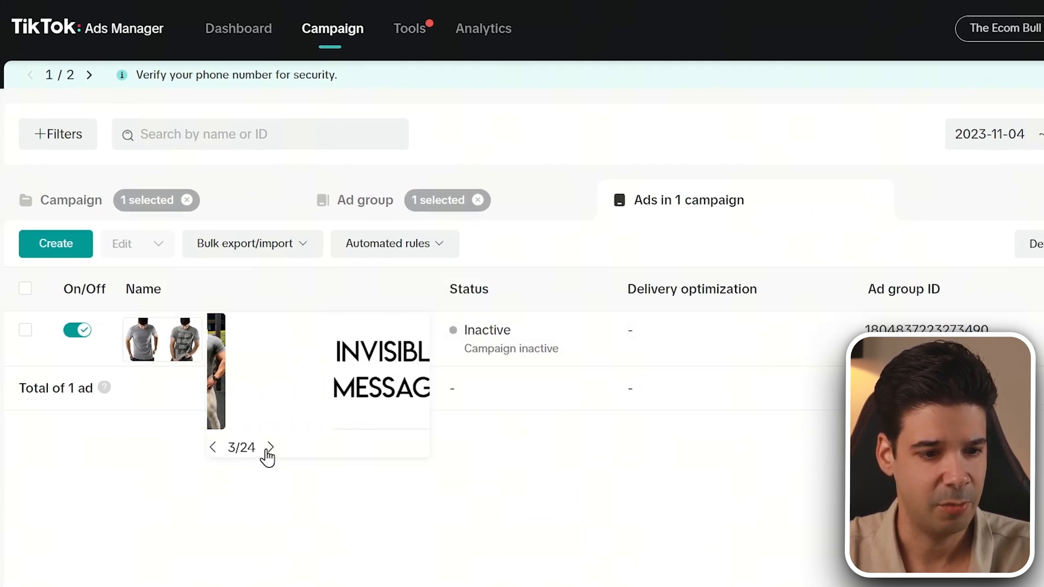
{"action": "left_click", "coordinate": [270, 447]}
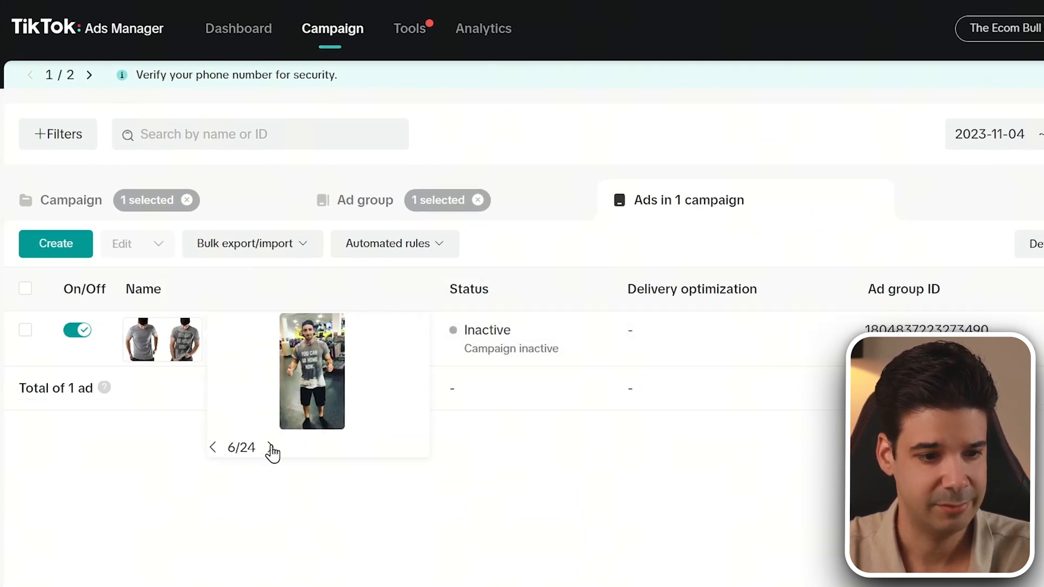
{"action": "left_click", "coordinate": [273, 448]}
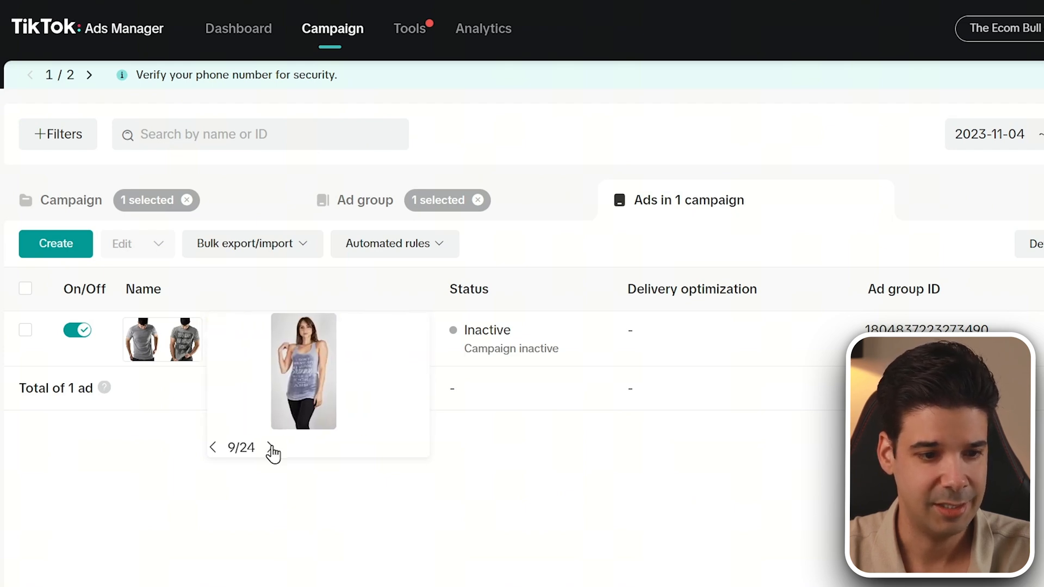
{"action": "left_click", "coordinate": [273, 447]}
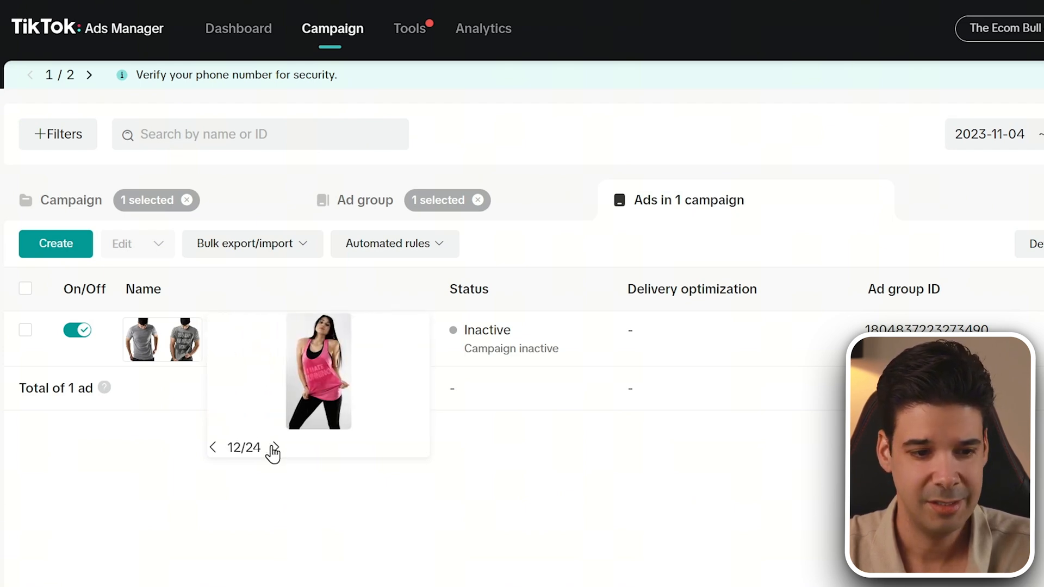
{"action": "left_click", "coordinate": [275, 448]}
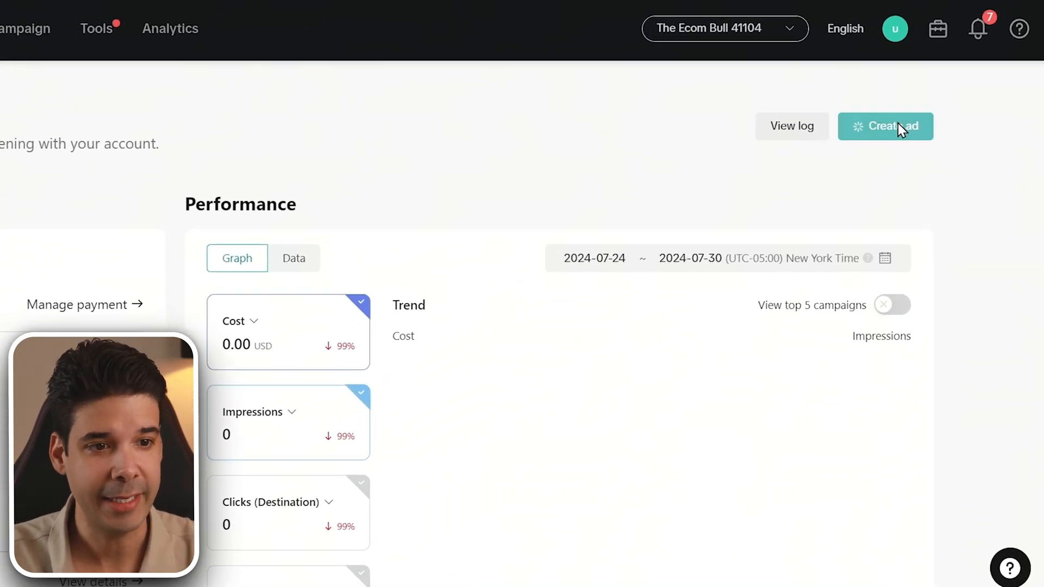
Create a new ad using the Website conversions objective
{"action": "left_click", "coordinate": [886, 126]}
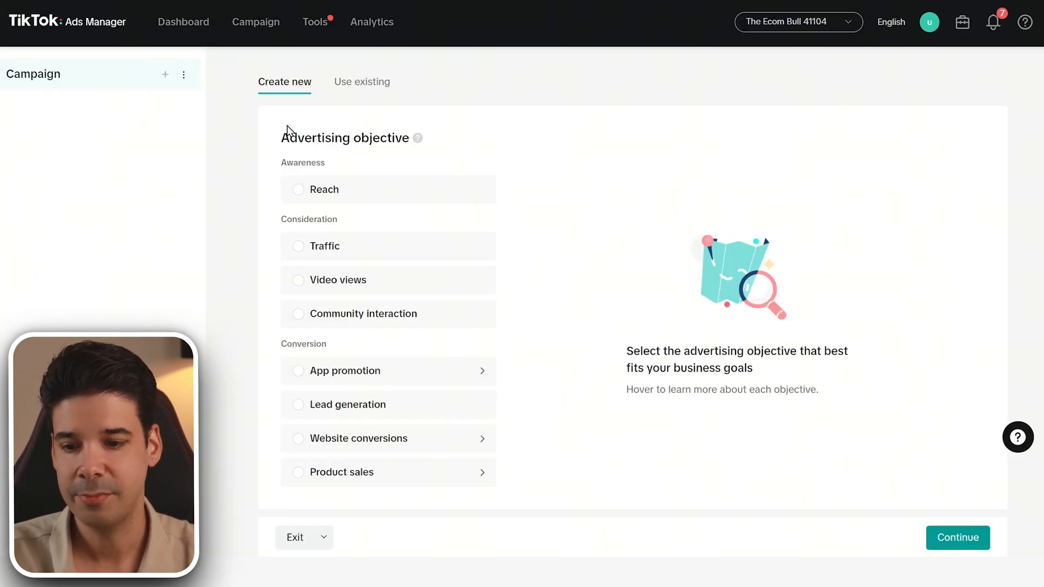
{"action": "mouse_move", "coordinate": [345, 371]}
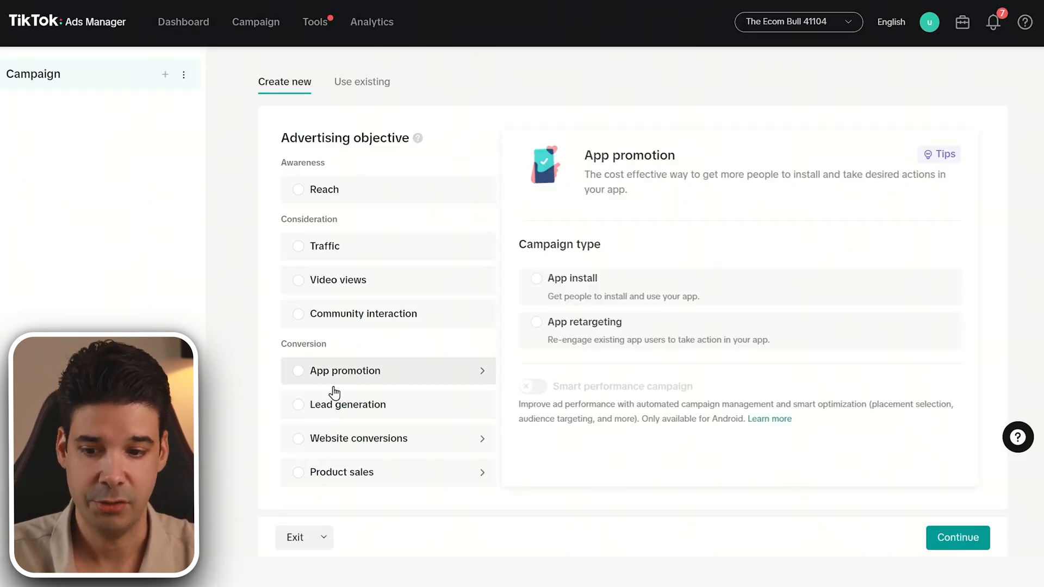
{"action": "left_click", "coordinate": [358, 438]}
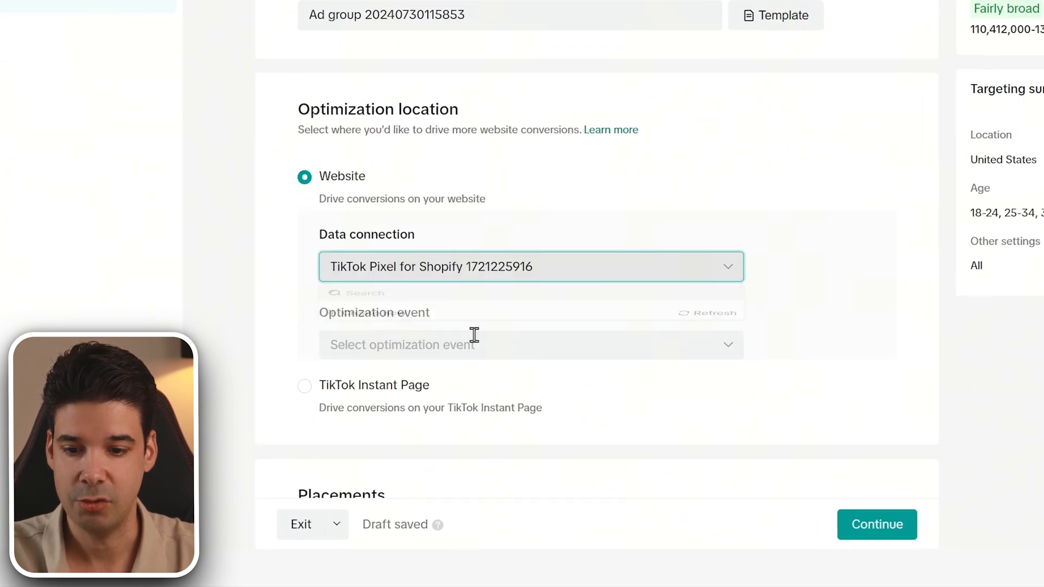
Optimize for Complete Payment and use manual placement, excluding Global App Bundle
{"action": "left_click", "coordinate": [533, 345]}
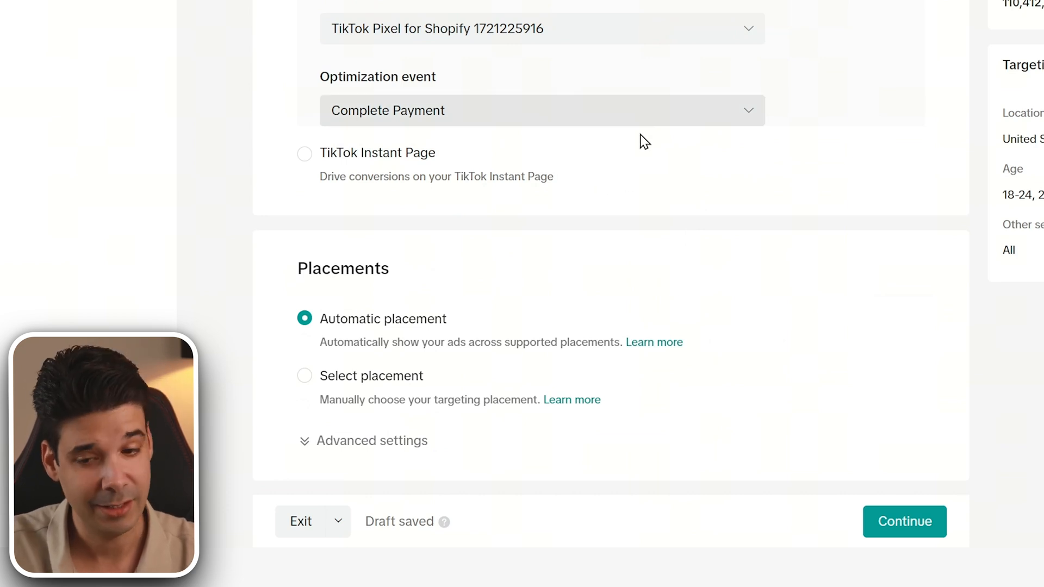
{"action": "scroll", "scroll_direction": "down", "scroll_amount": 3}
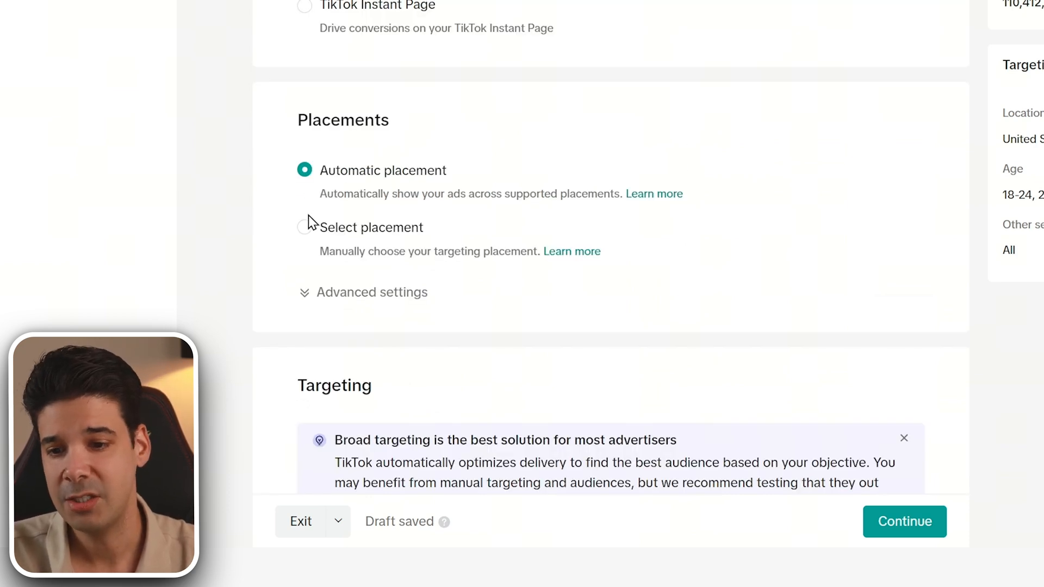
{"action": "left_click", "coordinate": [304, 228]}
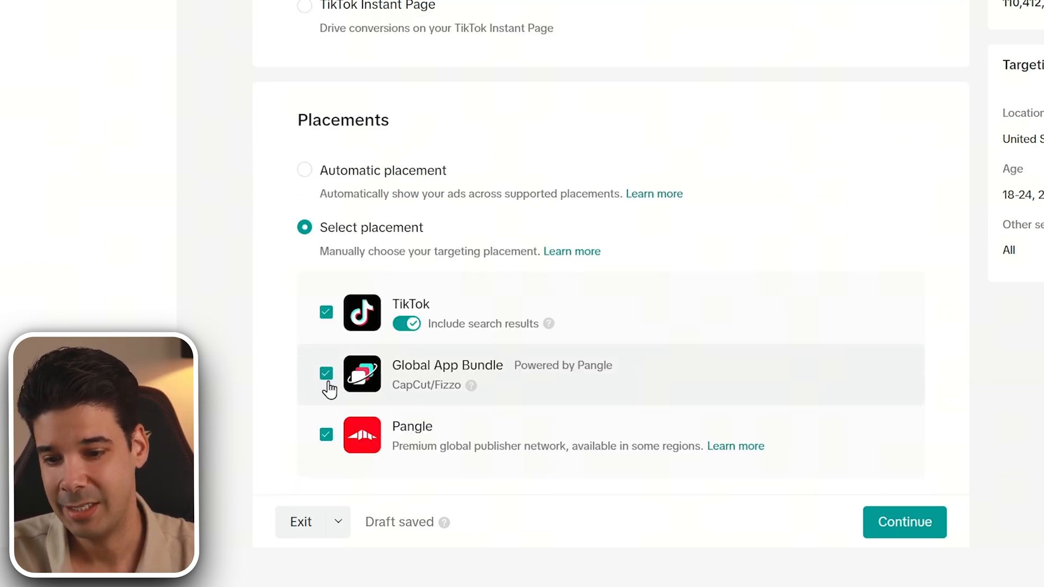
{"action": "left_click", "coordinate": [326, 373]}
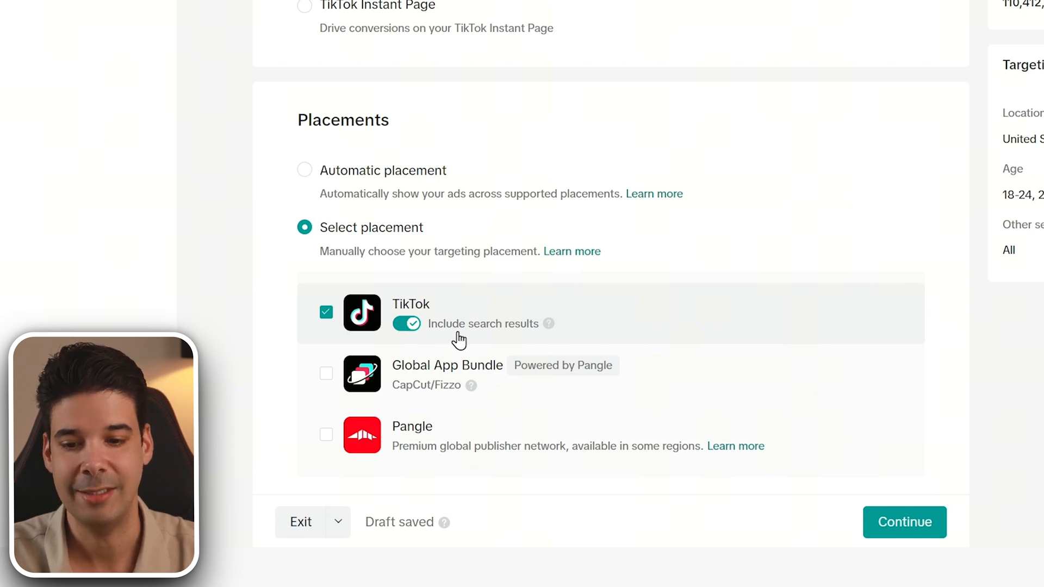
{"action": "mouse_move", "coordinate": [549, 324]}
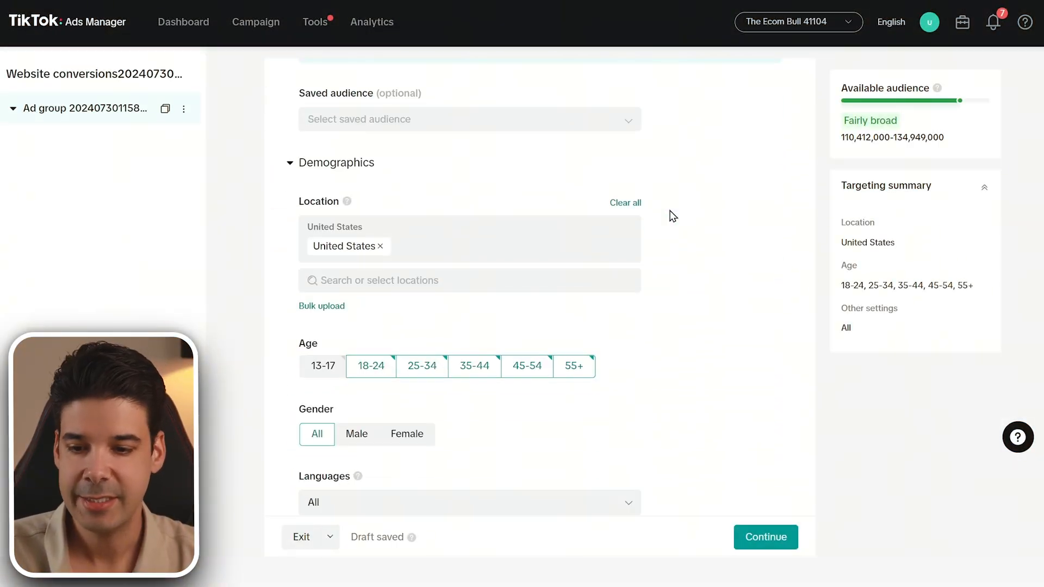
Include the saved audience 'Retargeting - Product View 60 days | Exclude Purchasers 14 days'
{"action": "scroll", "scroll_direction": "down", "scroll_amount": 3}
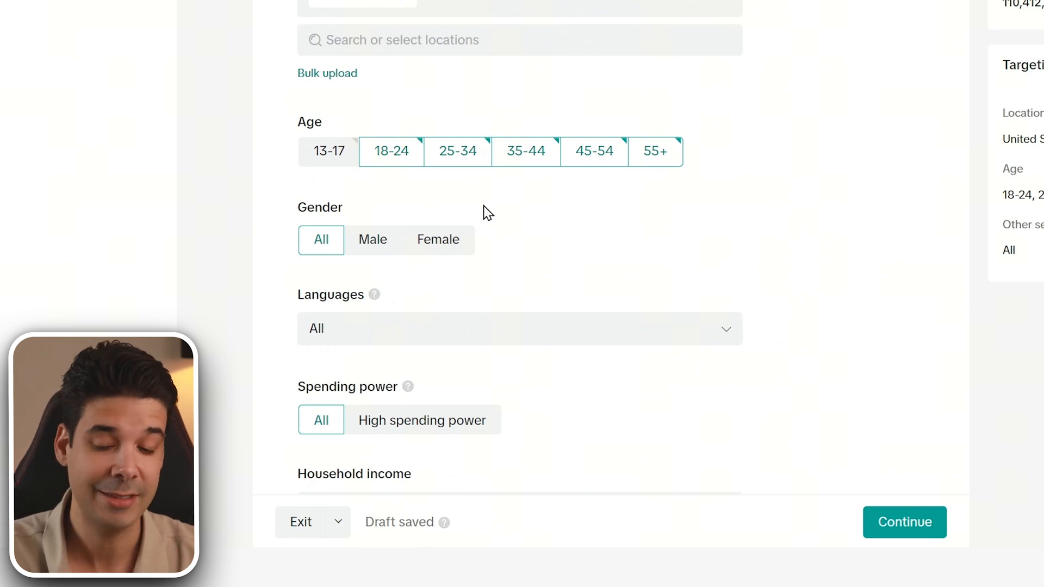
{"action": "scroll", "scroll_direction": "down", "scroll_amount": 3}
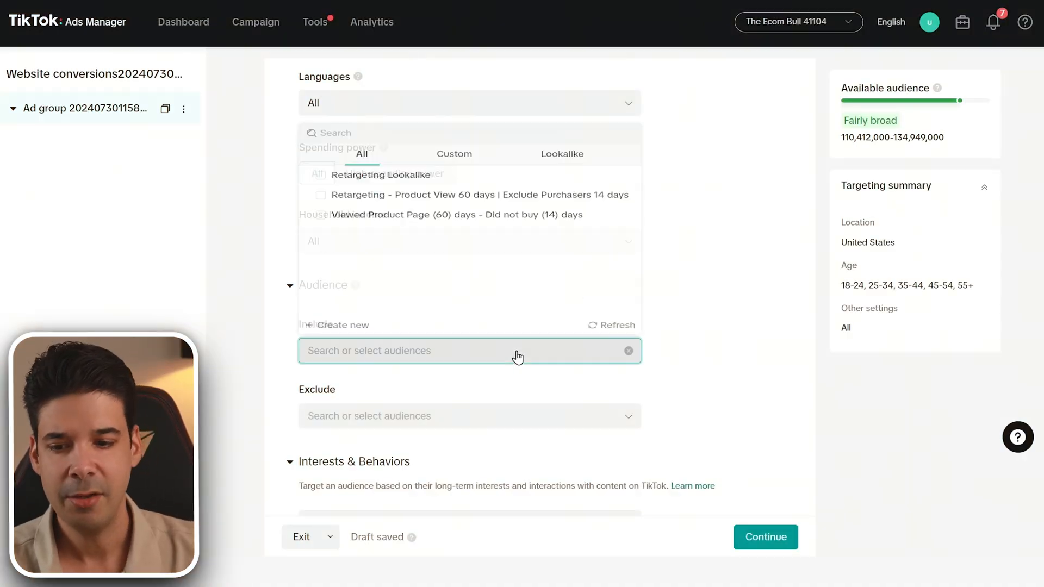
{"action": "left_click", "coordinate": [470, 350]}
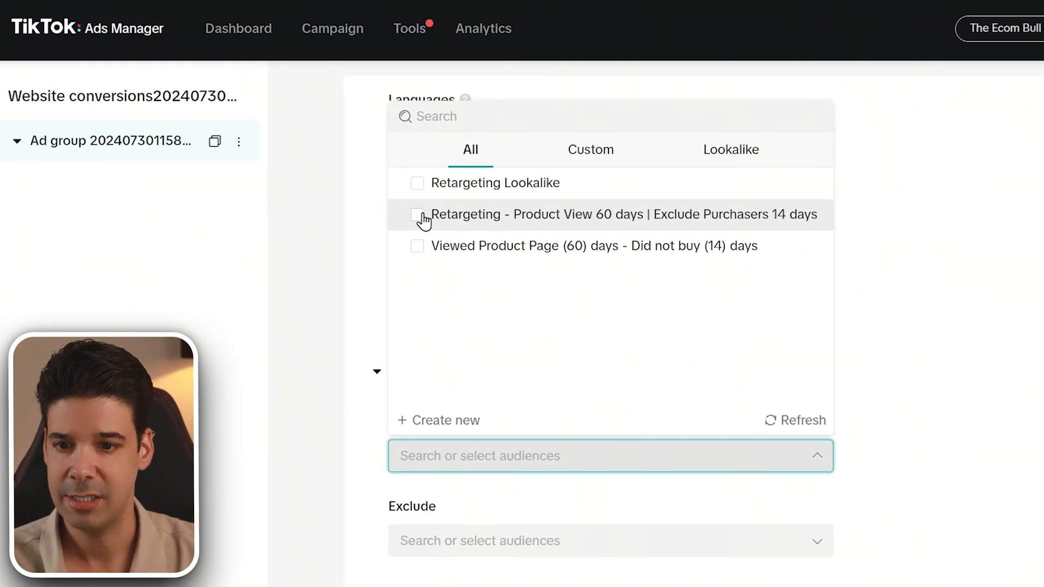
{"action": "mouse_move", "coordinate": [503, 223]}
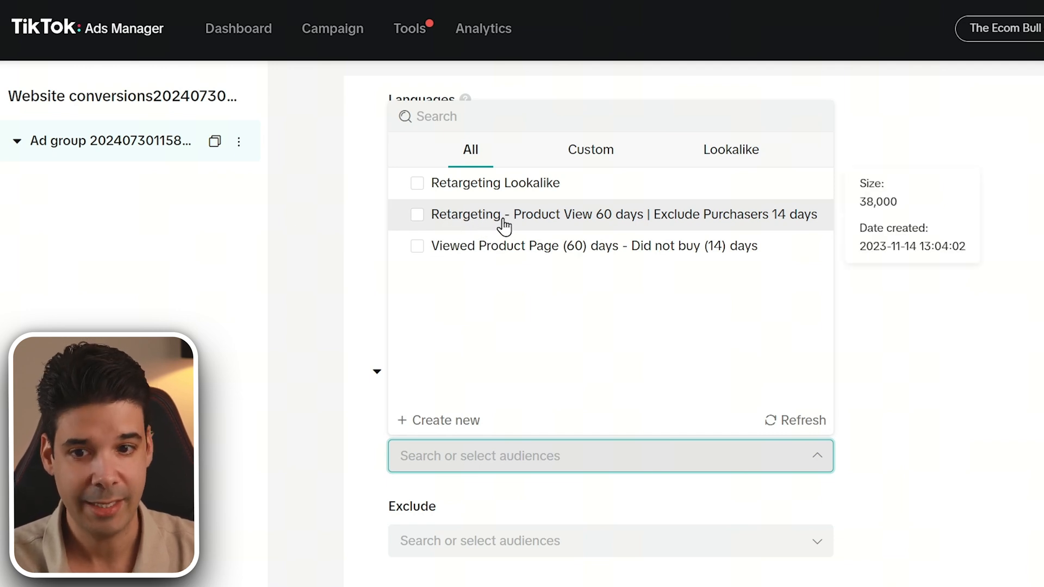
{"action": "mouse_move", "coordinate": [625, 228]}
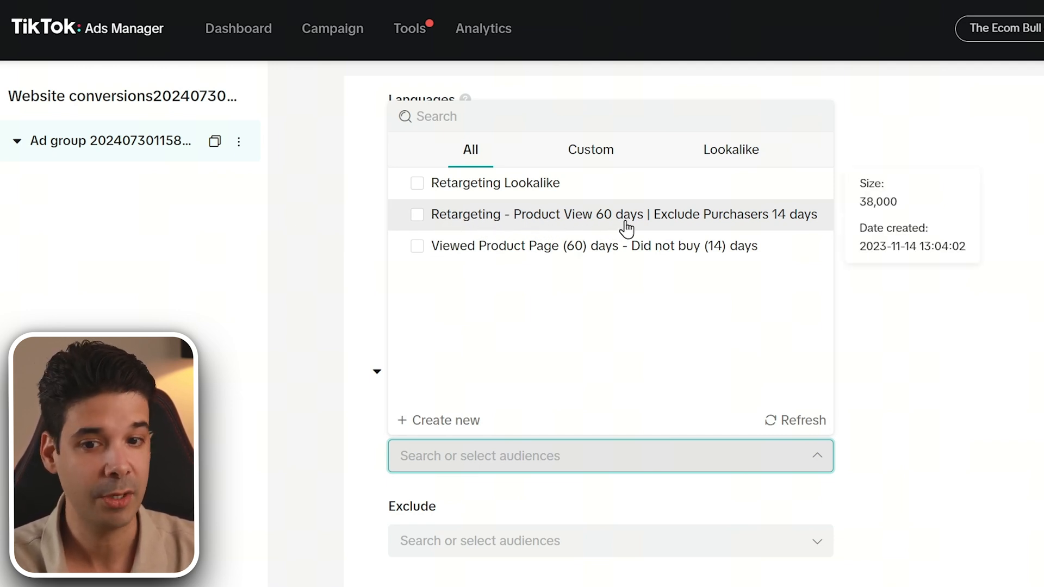
{"action": "mouse_move", "coordinate": [682, 230]}
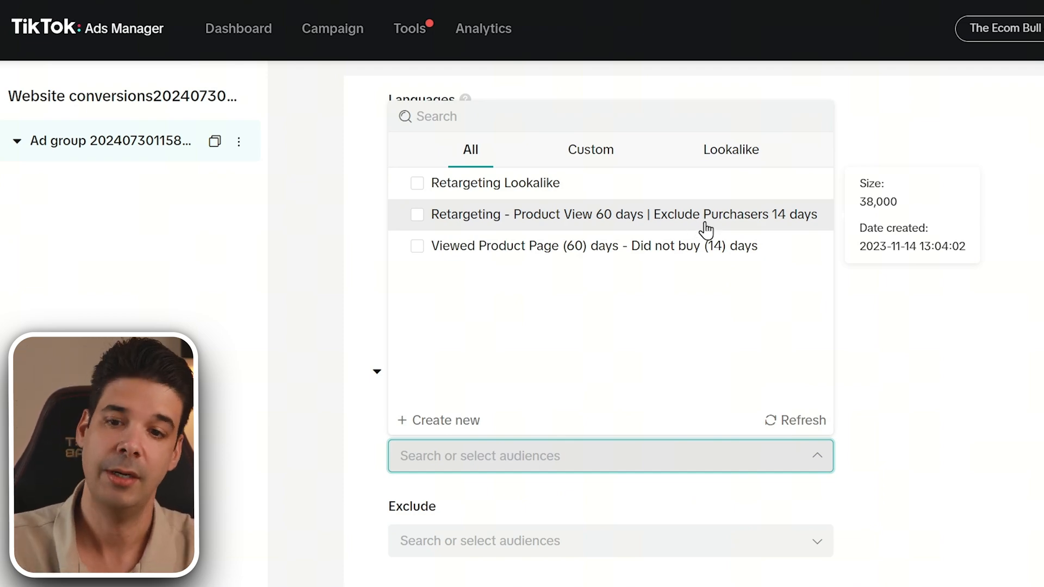
{"action": "left_click", "coordinate": [417, 213]}
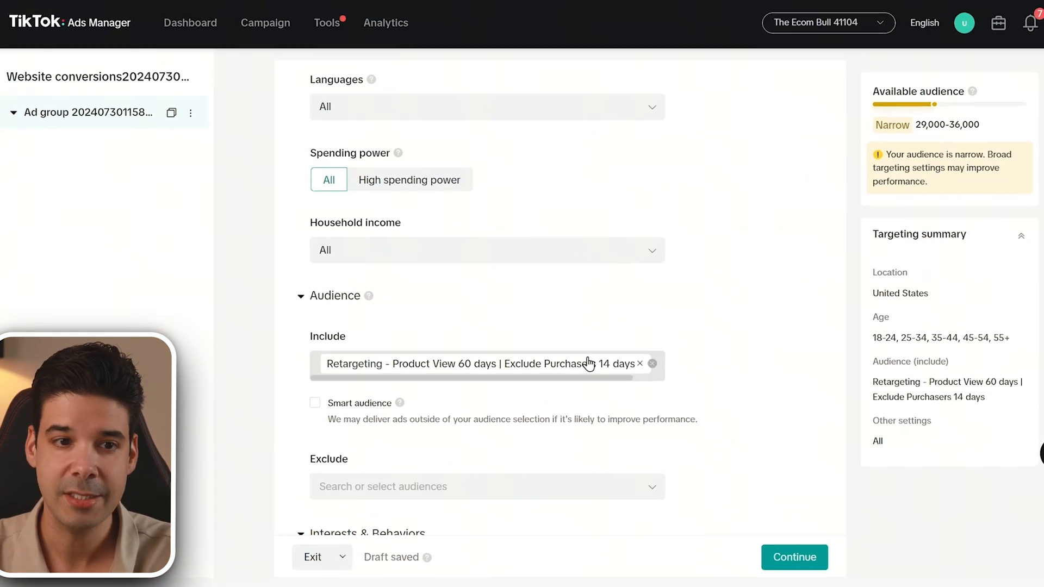
{"action": "left_click", "coordinate": [326, 22]}
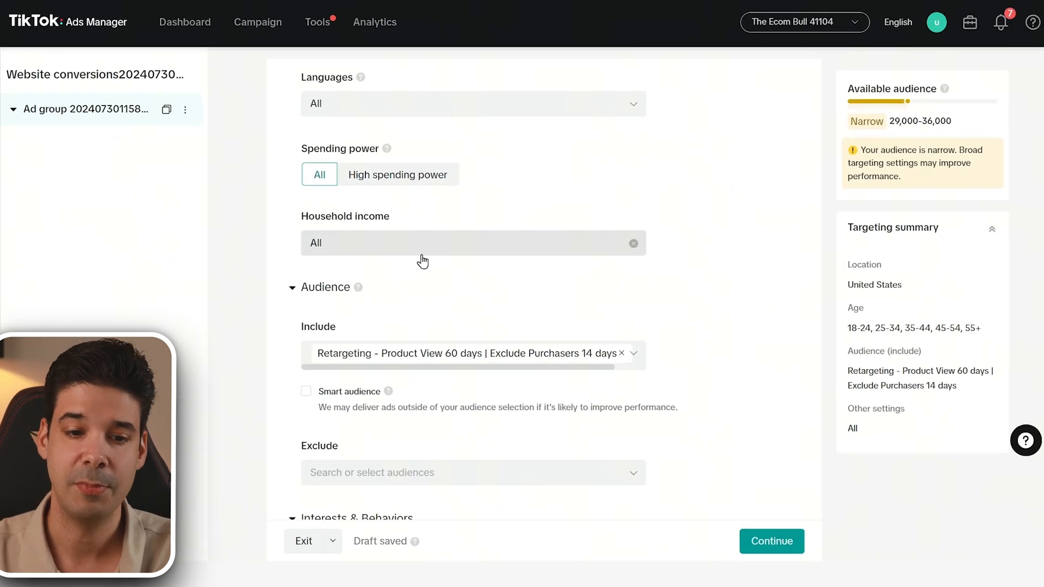
{"action": "scroll", "scroll_direction": "down", "scroll_amount": 3}
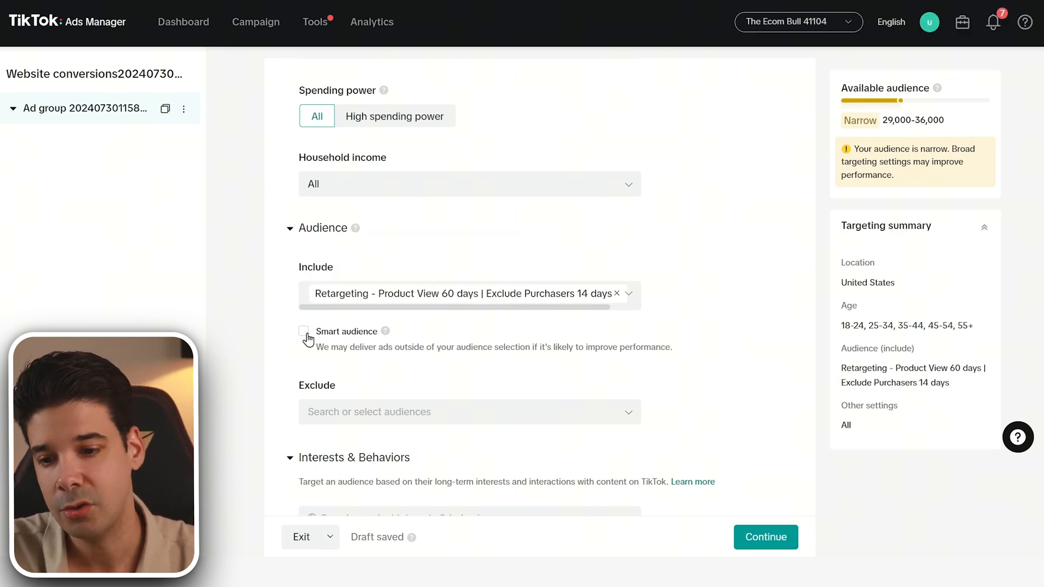
Enable Smart audience so delivery can extend beyond the retargeting list
{"action": "left_click", "coordinate": [303, 331]}
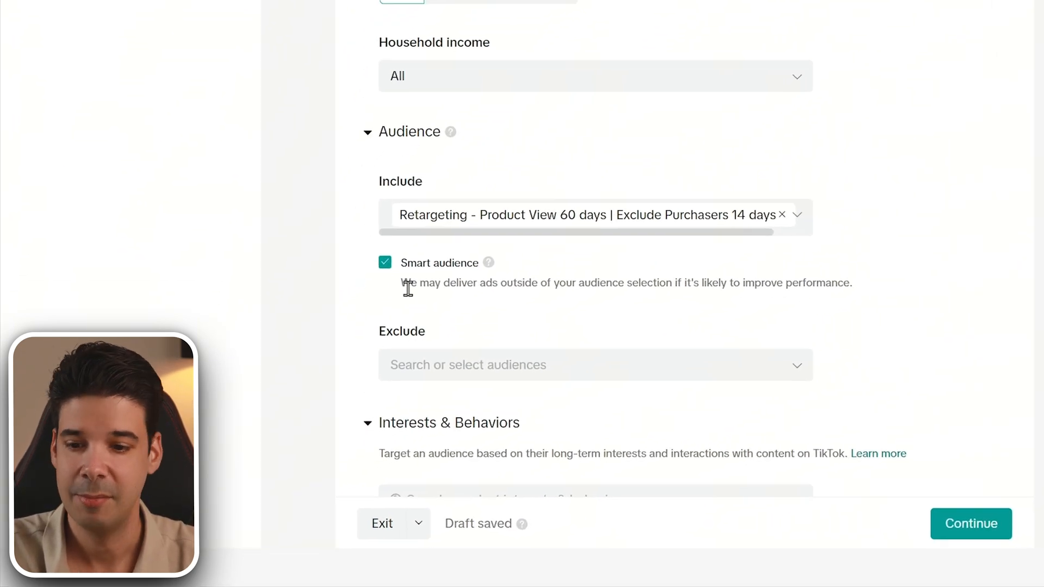
{"action": "scroll", "scroll_direction": "down", "scroll_amount": 3}
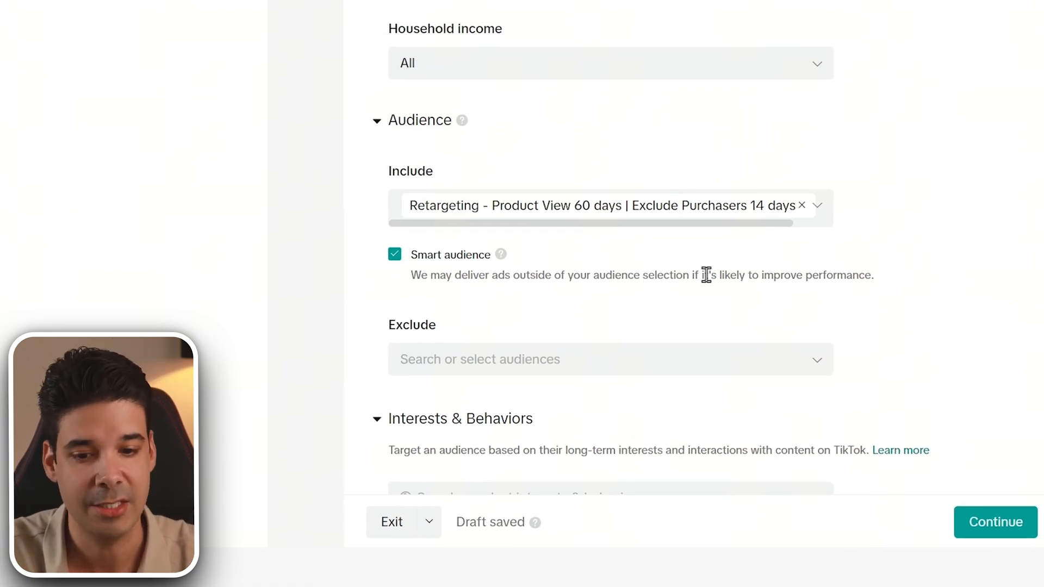
{"action": "left_click_drag", "start_coordinate": [703, 275], "coordinate": [872, 276]}
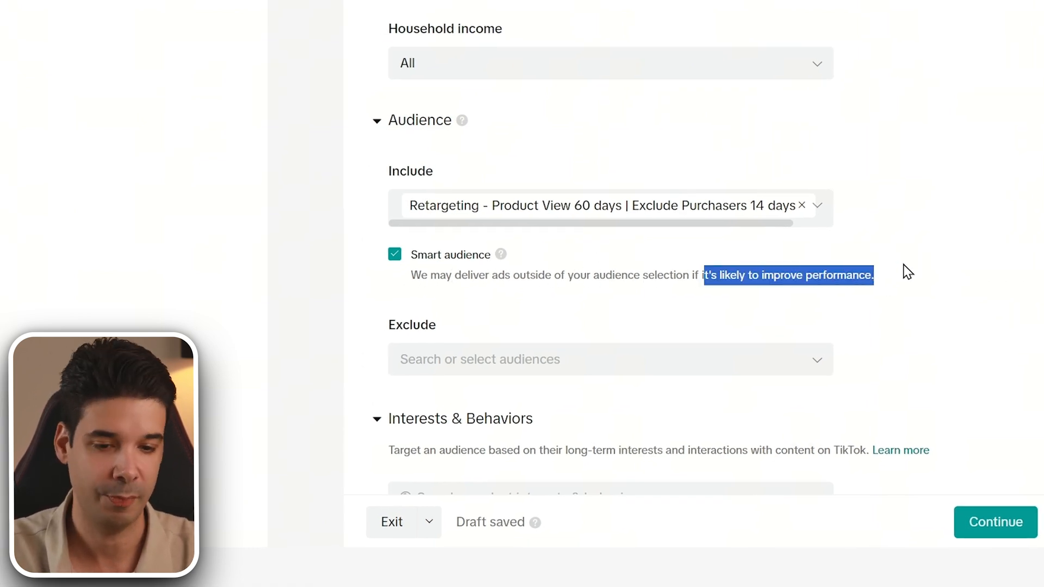
{"action": "scroll", "scroll_direction": "down", "scroll_amount": 3}
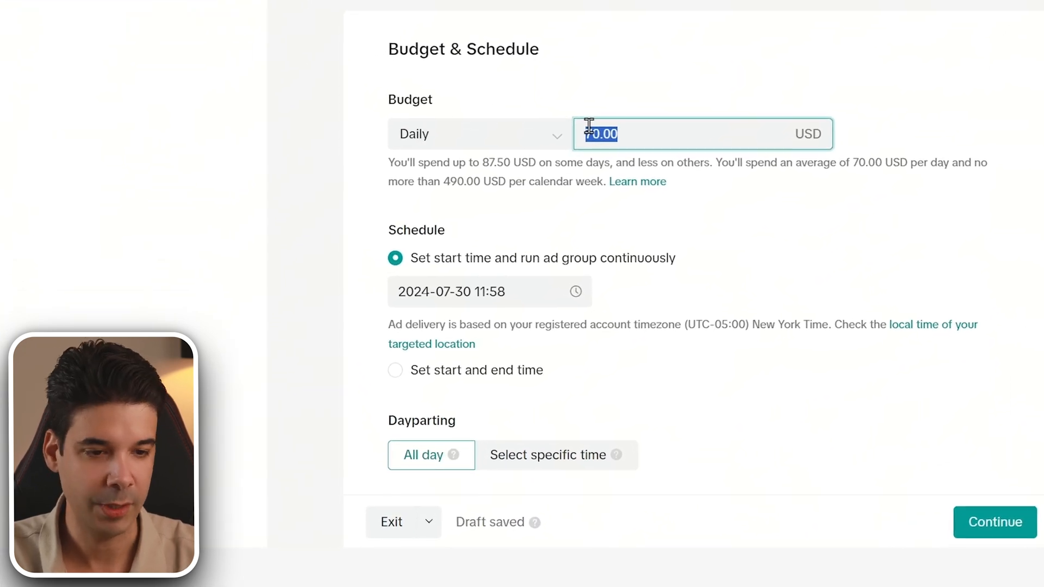
Enter a 50.00 USD daily budget and continue to ad-level setup
{"action": "type", "text": "50.00"}
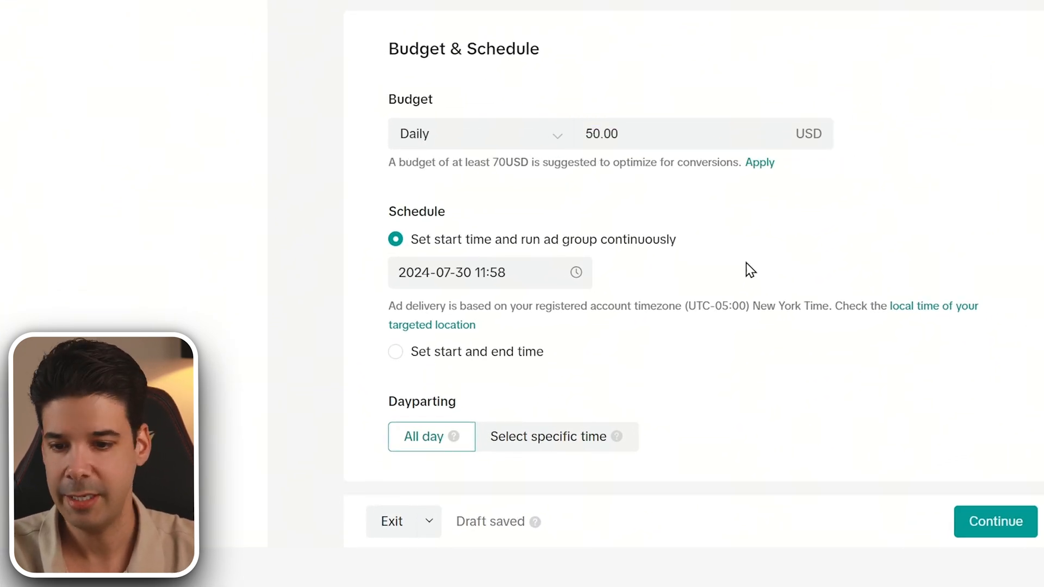
{"action": "scroll", "scroll_direction": "down", "scroll_amount": 3}
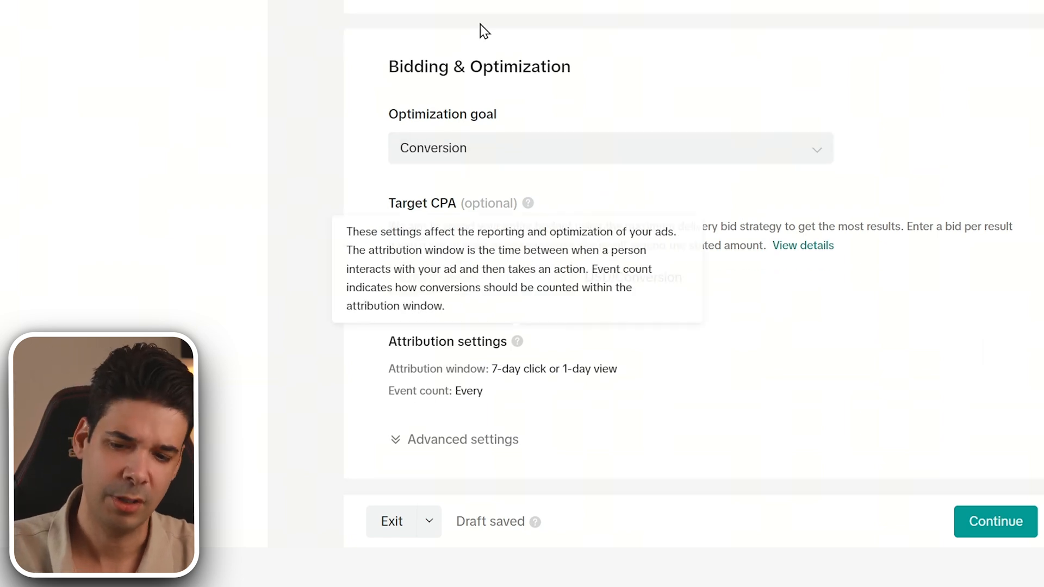
{"action": "left_click", "coordinate": [996, 522]}
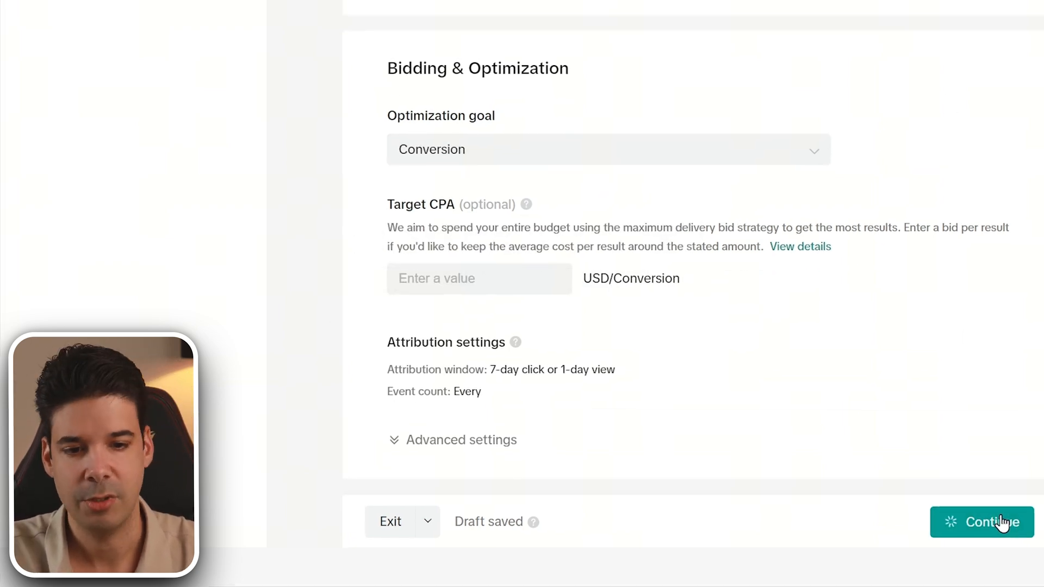
{"action": "left_click", "coordinate": [982, 521]}
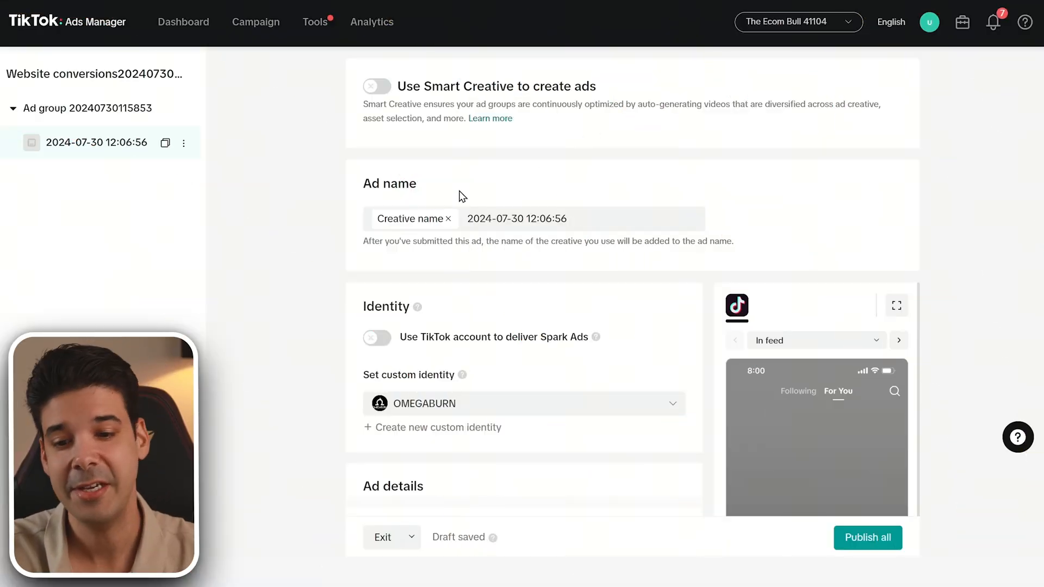
Scroll down the ad setup page to the Ad details format options
{"action": "scroll", "scroll_direction": "down", "scroll_amount": 3}
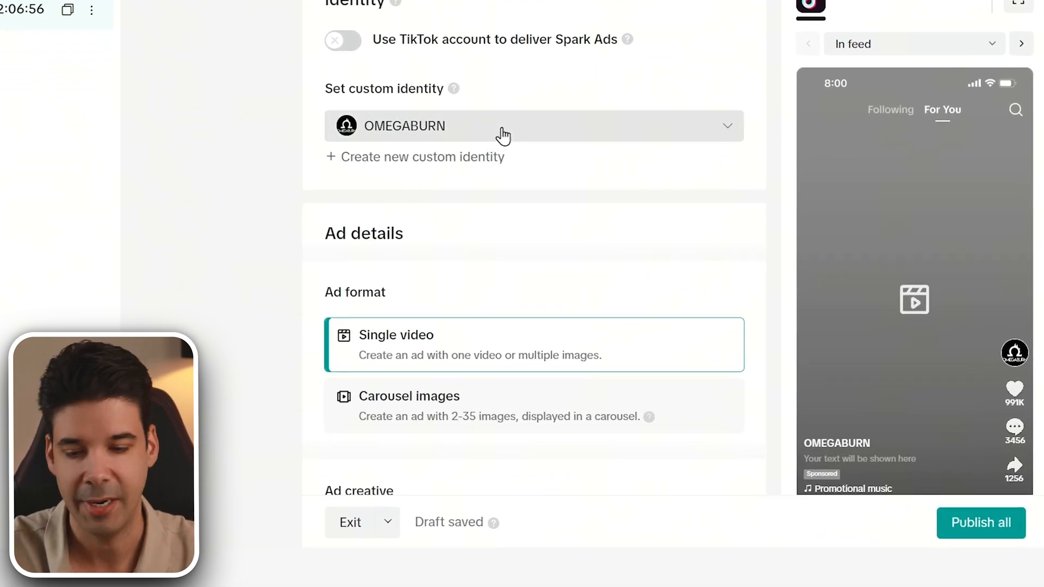
{"action": "scroll", "scroll_direction": "down", "scroll_amount": 3}
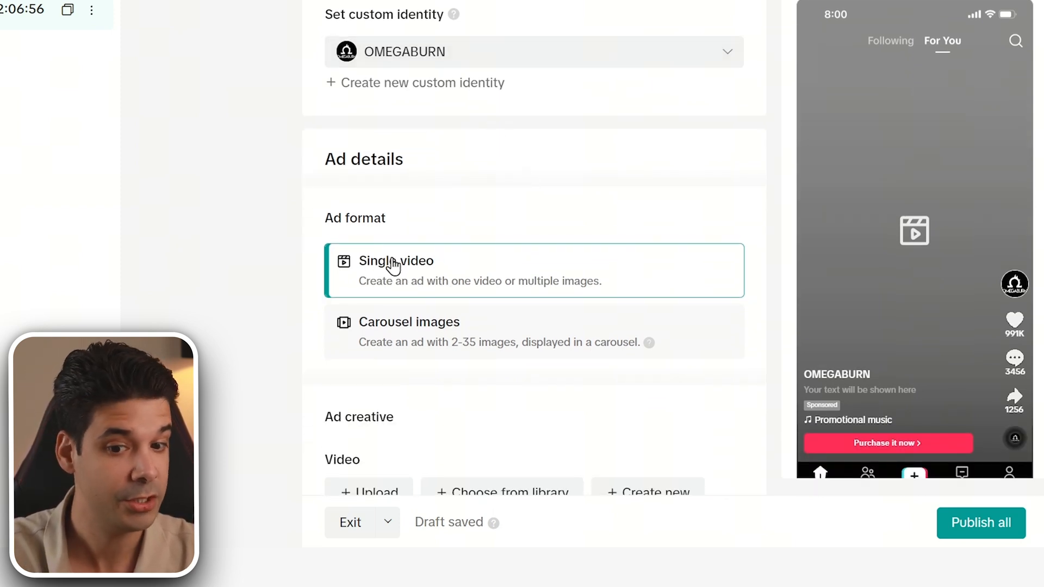
{"action": "mouse_move", "coordinate": [477, 347]}
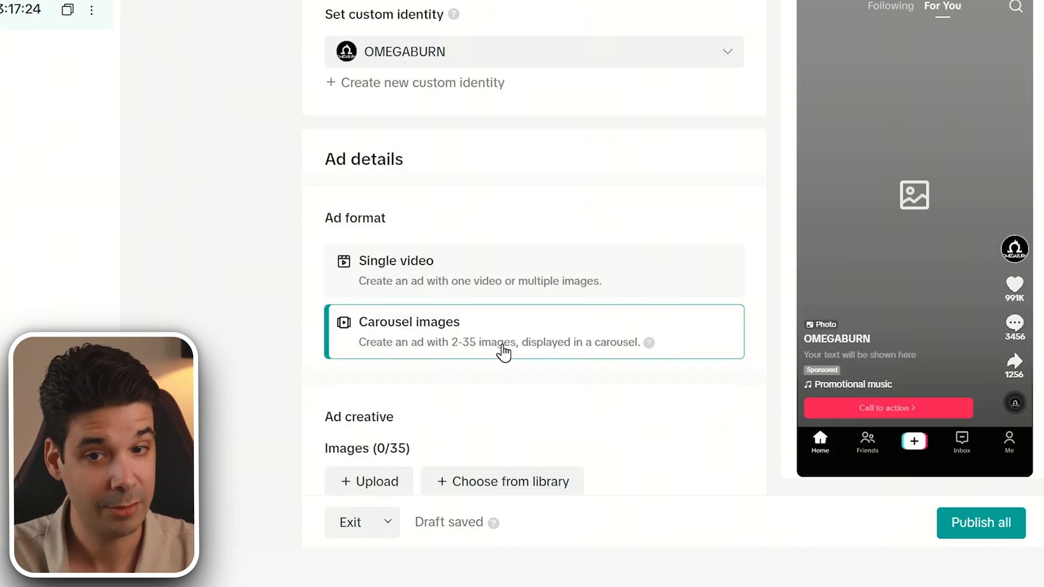
{"action": "scroll", "scroll_direction": "down", "scroll_amount": 3}
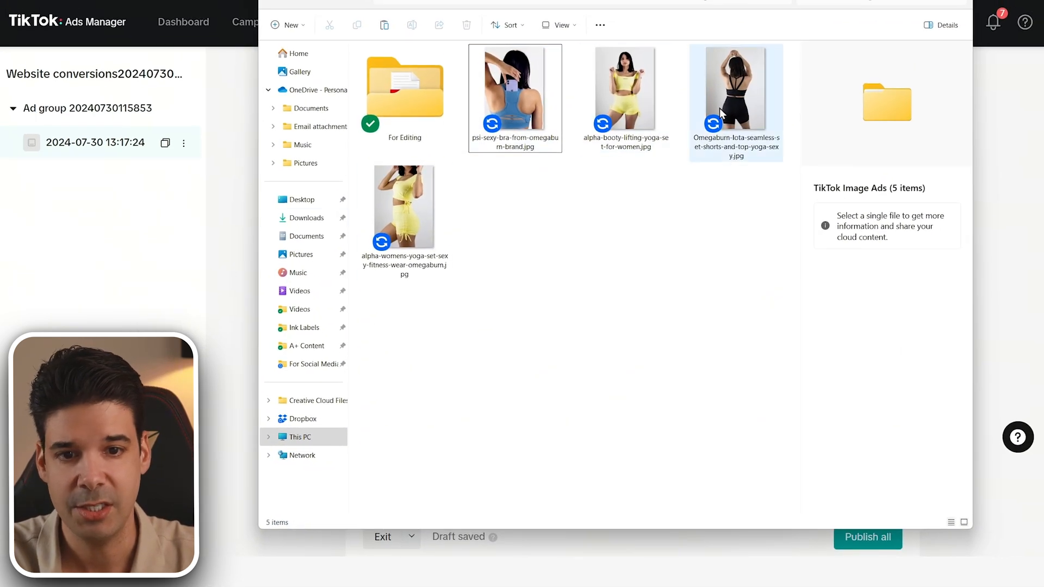
{"action": "left_click", "coordinate": [404, 207]}
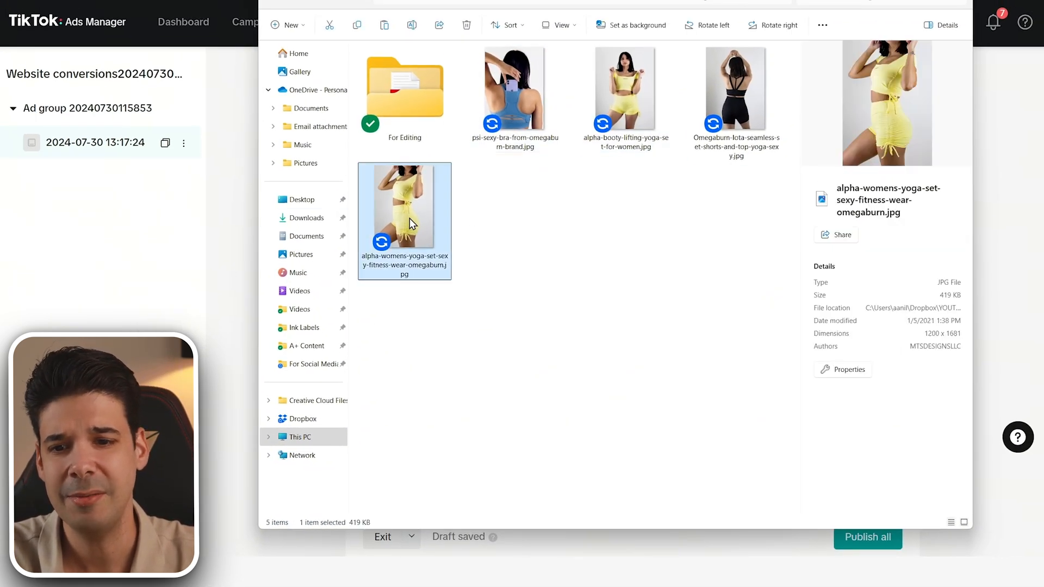
{"action": "double_click", "coordinate": [404, 202]}
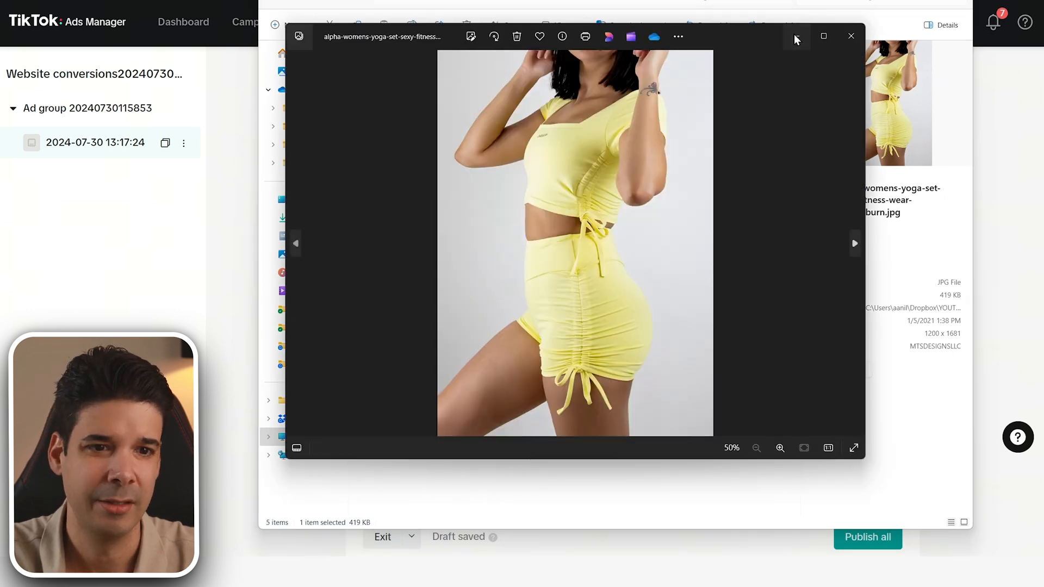
{"action": "left_click", "coordinate": [851, 36]}
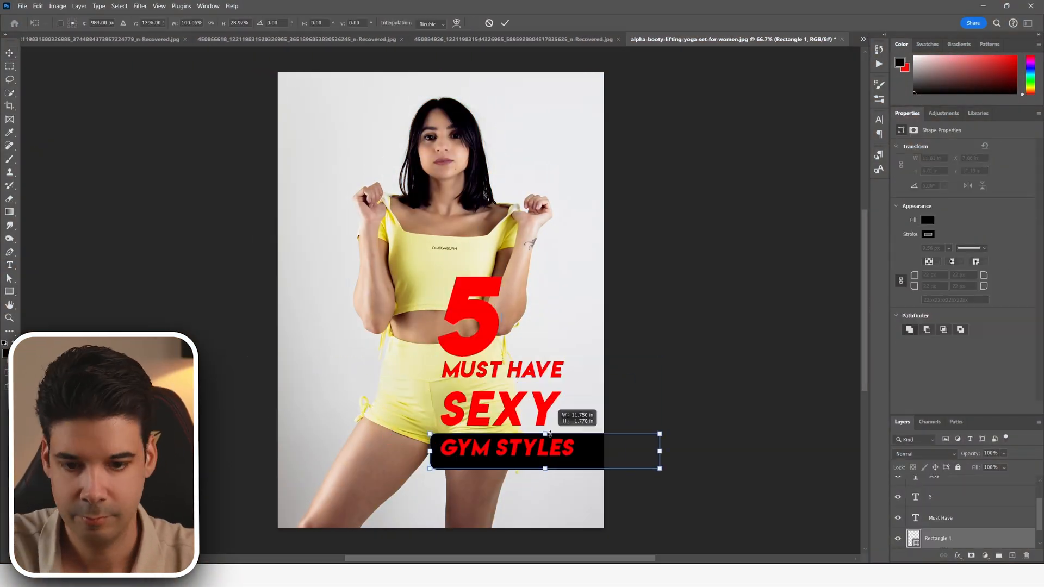
Commit the resized dark banner behind the GYM STYLES text
{"action": "left_click", "coordinate": [821, 166]}
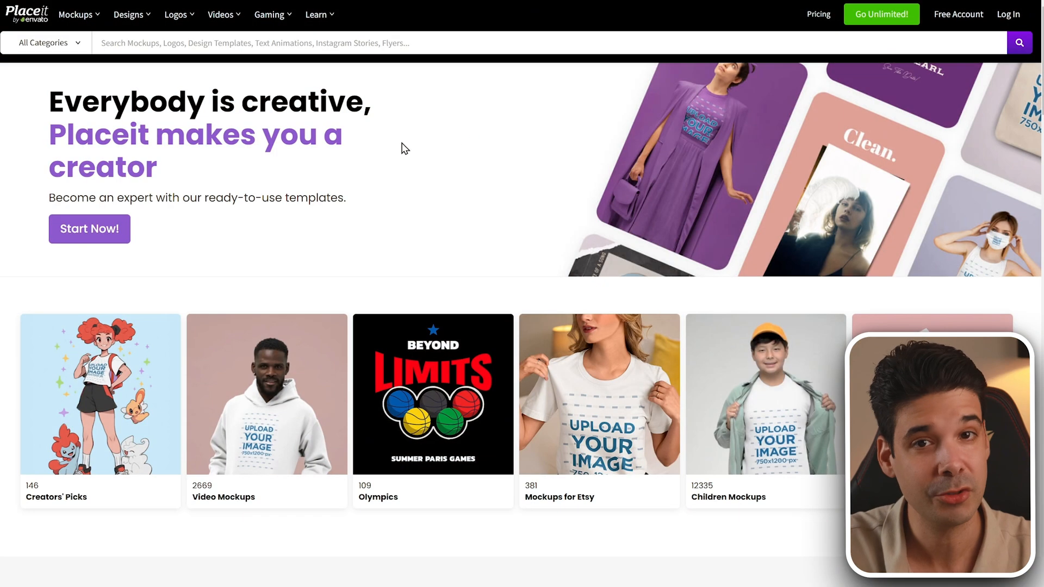
Browse Placeit's Instagram Story templates and pick the New Arrivals clothing-brand story template
{"action": "left_click", "coordinate": [136, 14]}
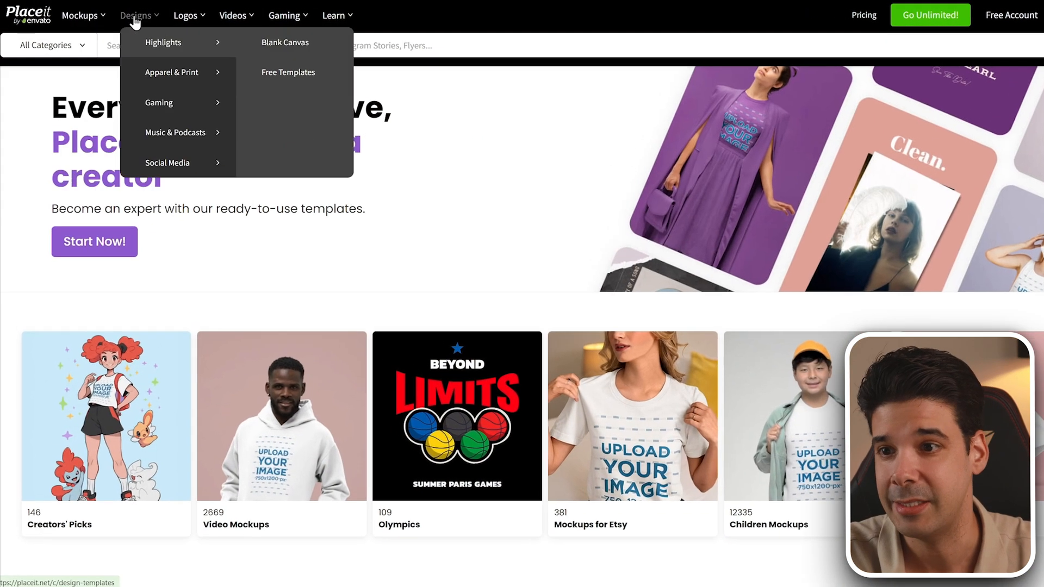
{"action": "mouse_move", "coordinate": [205, 200]}
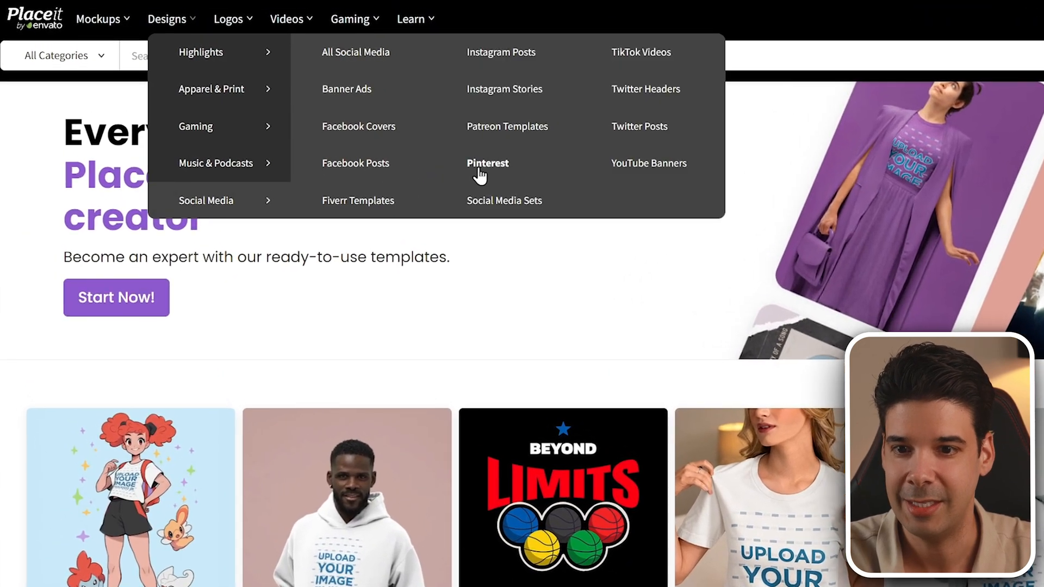
{"action": "left_click", "coordinate": [504, 89]}
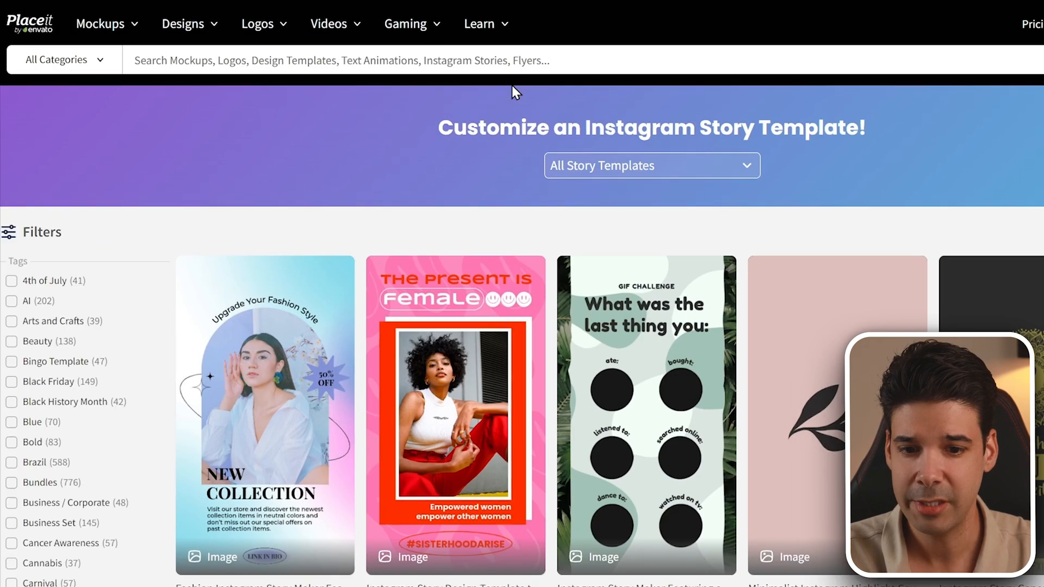
{"action": "scroll", "scroll_direction": "down", "scroll_amount": 3}
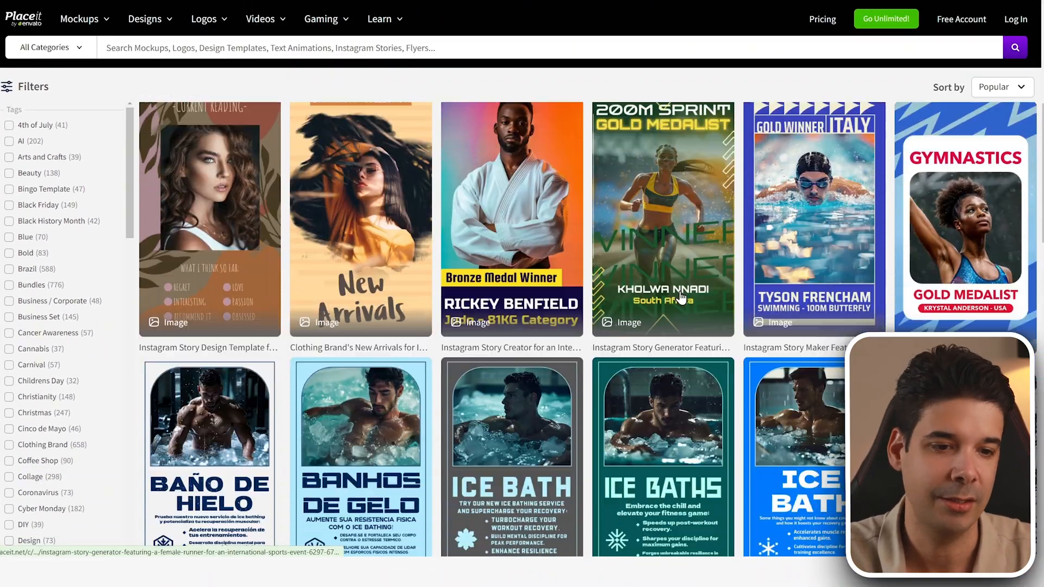
{"action": "scroll", "scroll_direction": "down", "scroll_amount": 3}
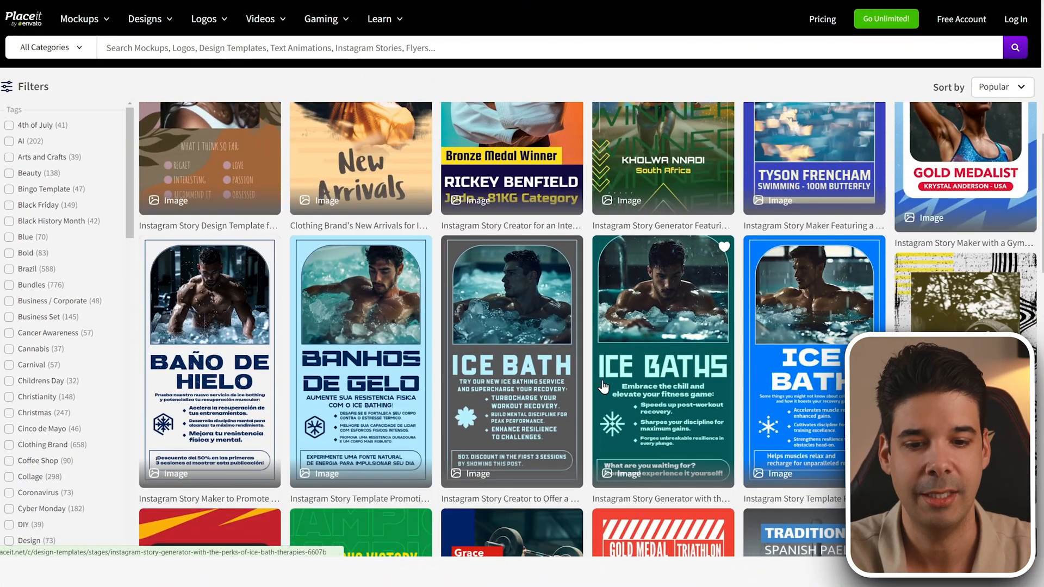
{"action": "scroll", "scroll_direction": "down", "scroll_amount": 3}
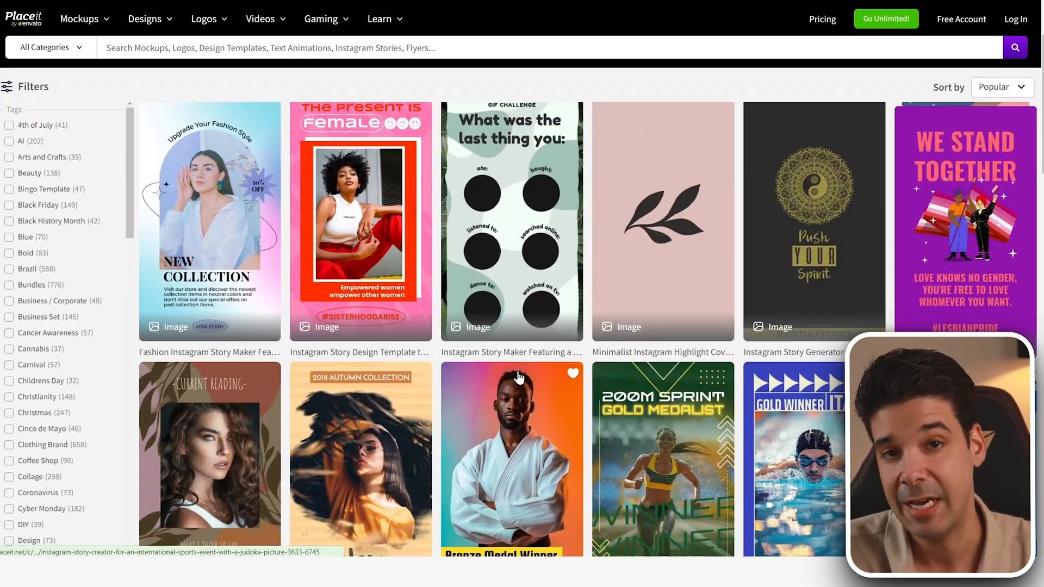
{"action": "scroll", "scroll_direction": "down", "scroll_amount": 3}
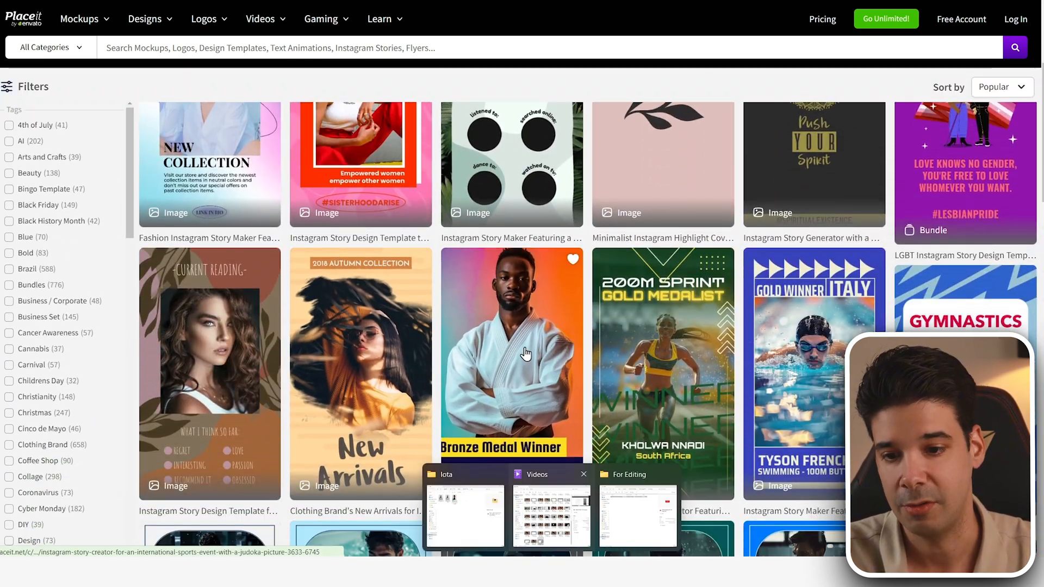
{"action": "scroll", "scroll_direction": "down", "scroll_amount": 3}
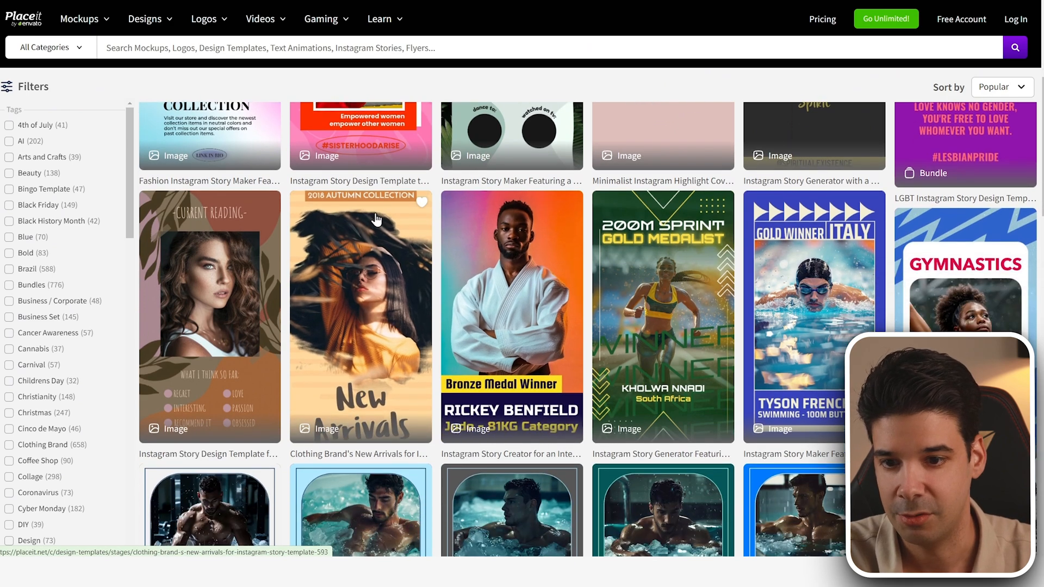
{"action": "mouse_move", "coordinate": [376, 314]}
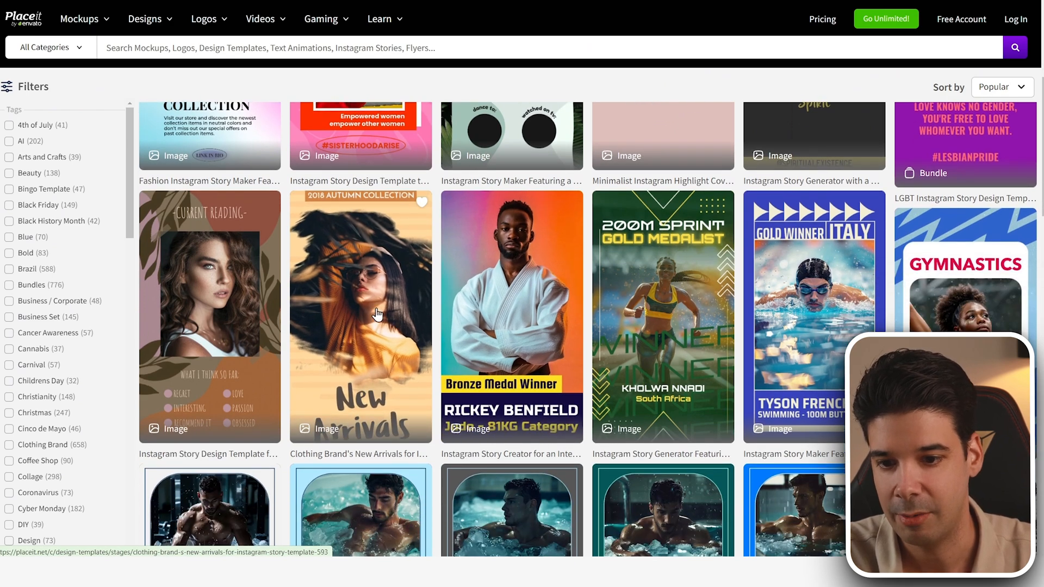
{"action": "left_click", "coordinate": [360, 314]}
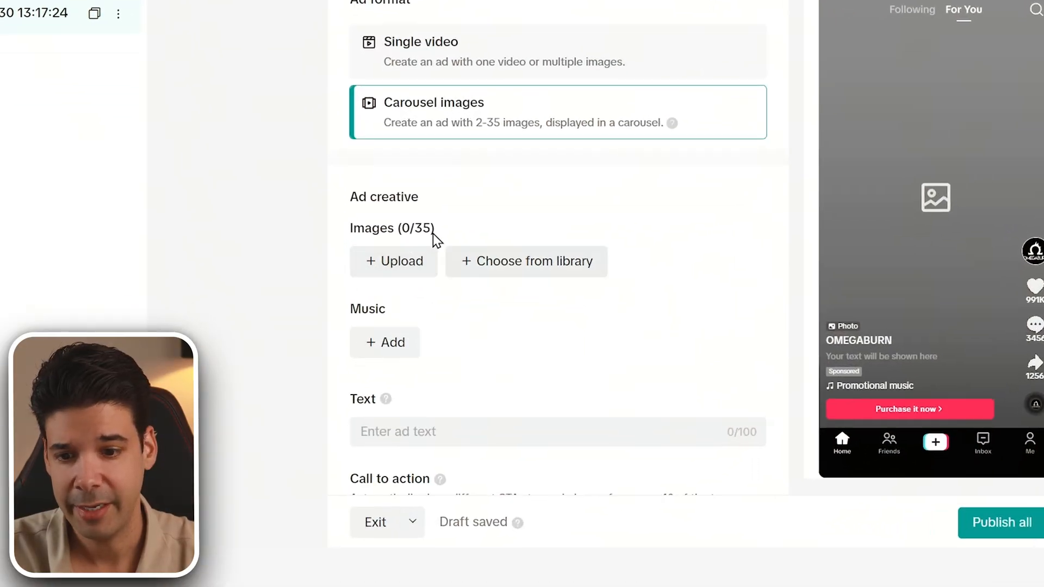
Add the three gym-outfit images, check each 720x1280 vertical crop, and confirm the upload
{"action": "left_click", "coordinate": [393, 261]}
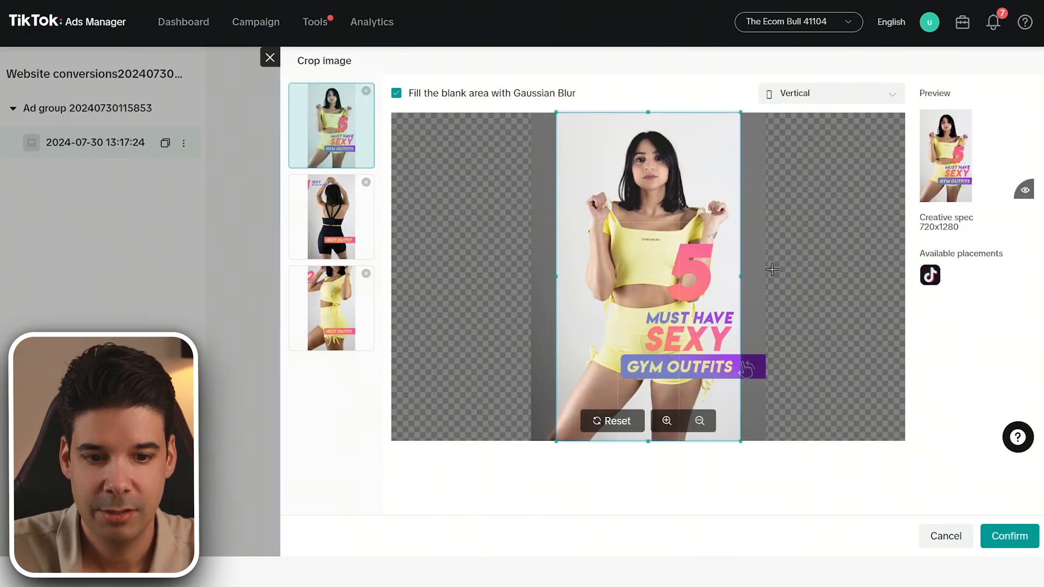
{"action": "left_click_drag", "start_coordinate": [772, 270], "coordinate": [712, 267]}
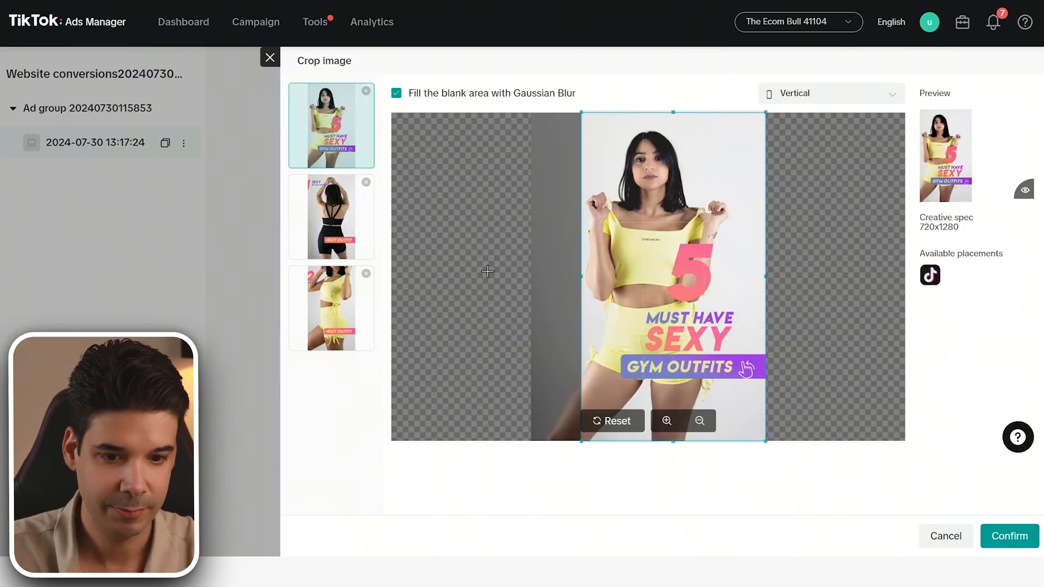
{"action": "left_click", "coordinate": [332, 216]}
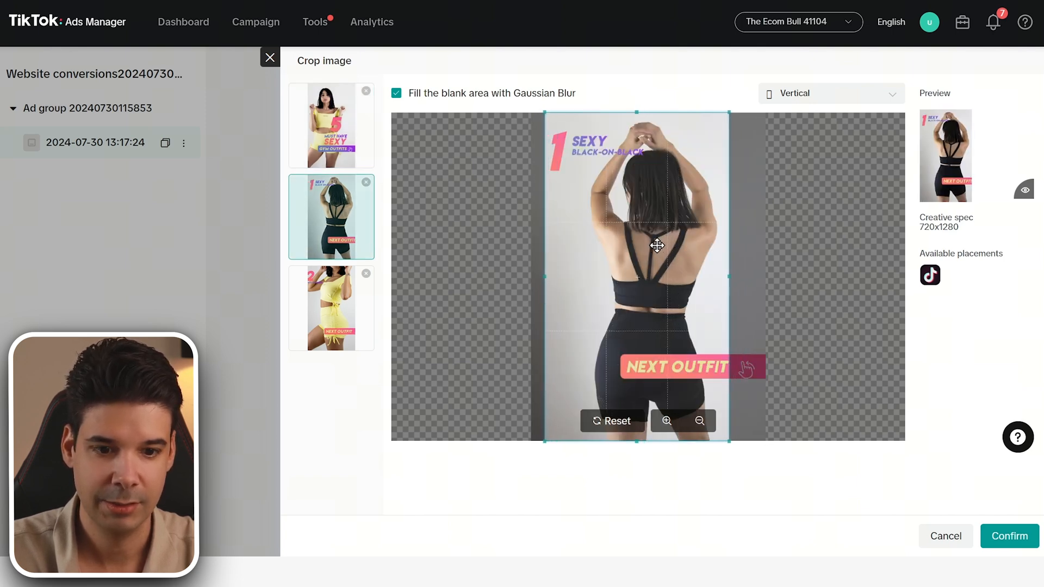
{"action": "left_click", "coordinate": [332, 308]}
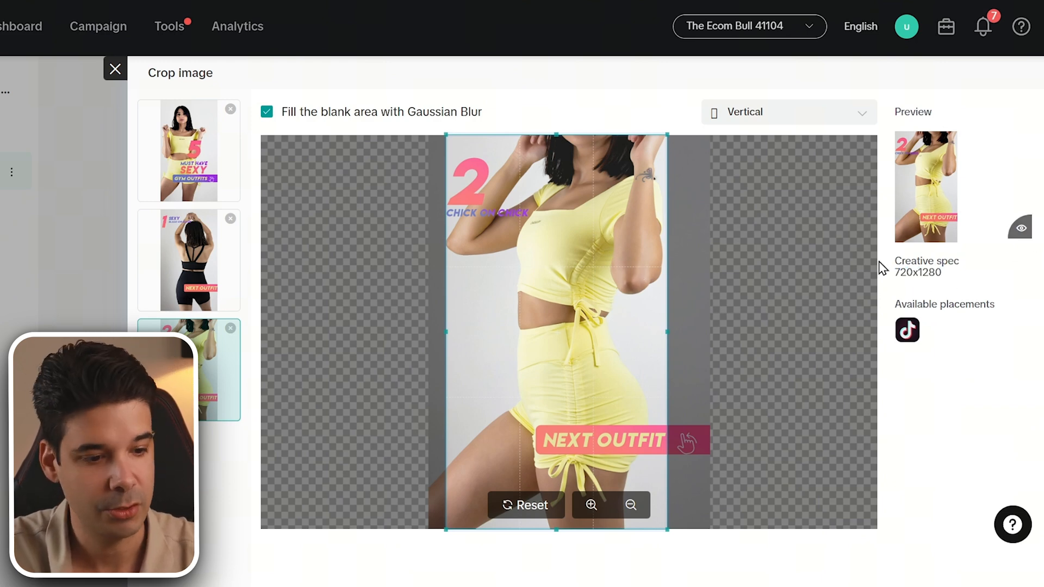
{"action": "double_click", "coordinate": [919, 272]}
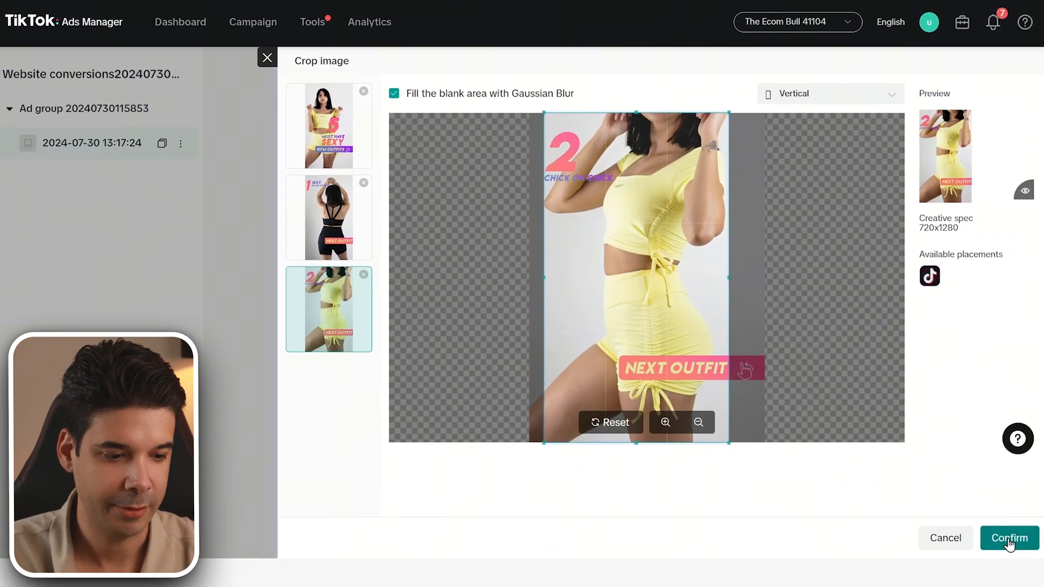
{"action": "left_click", "coordinate": [1008, 537]}
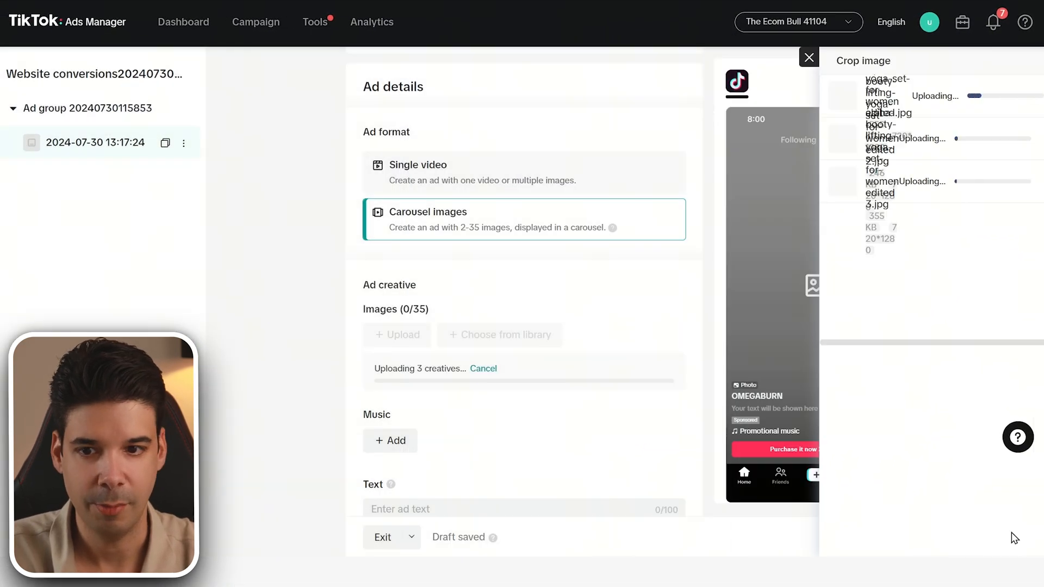
Dismiss the upload progress panel so the carousel shows 3/35 images
{"action": "left_click", "coordinate": [809, 59]}
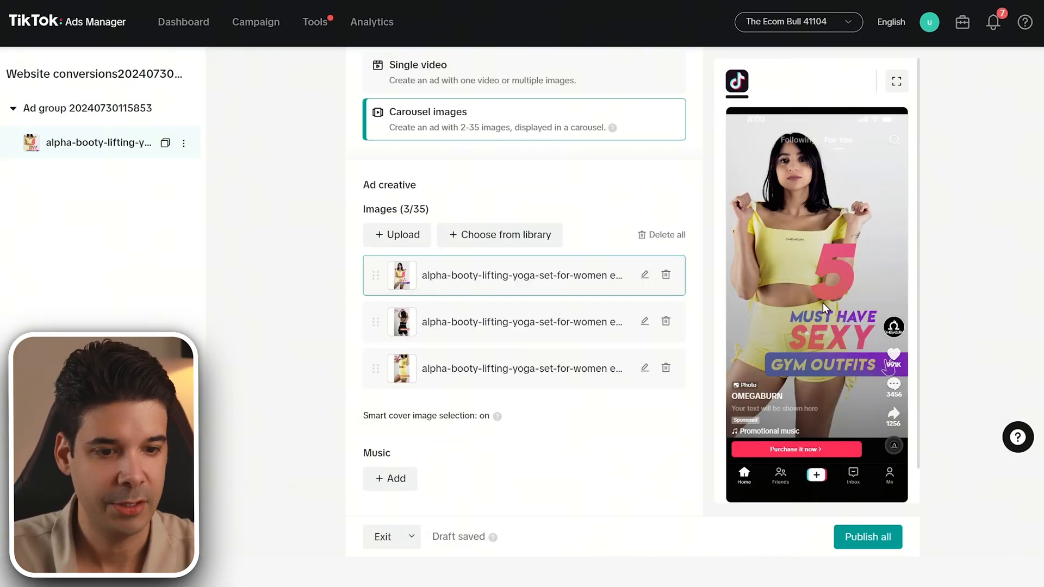
{"action": "mouse_move", "coordinate": [886, 285]}
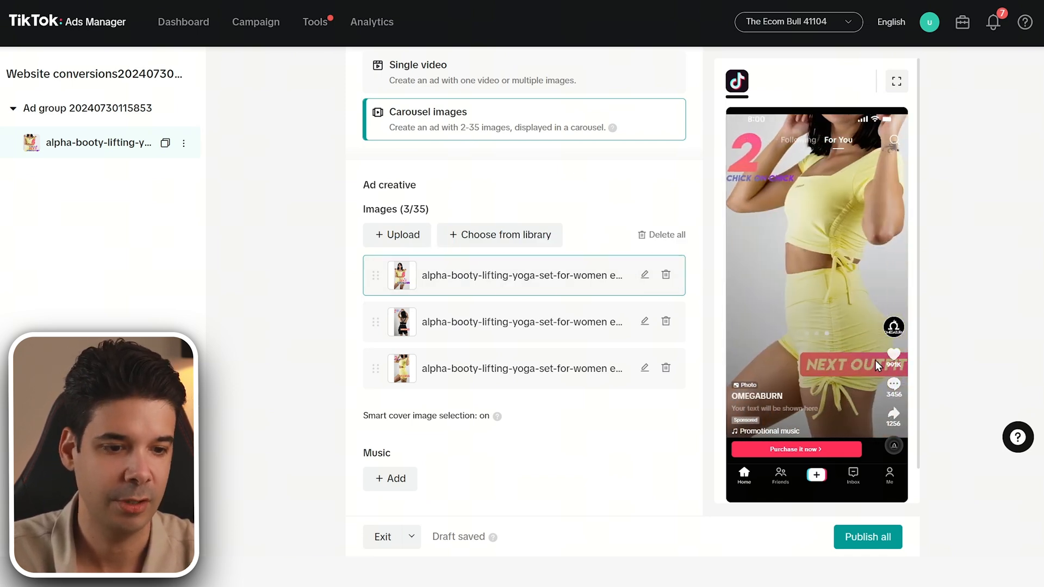
{"action": "mouse_move", "coordinate": [784, 362]}
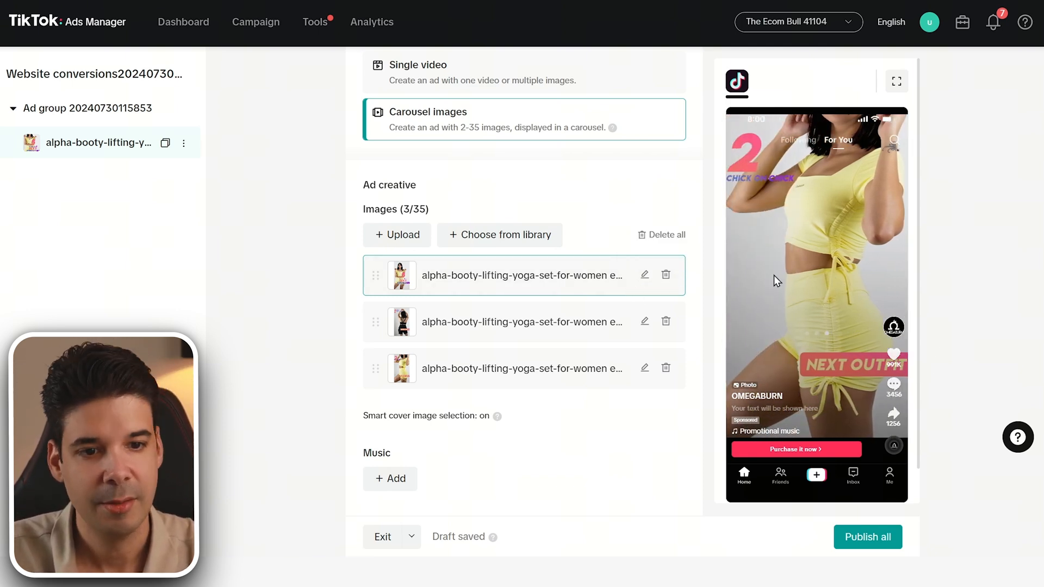
{"action": "mouse_move", "coordinate": [733, 307]}
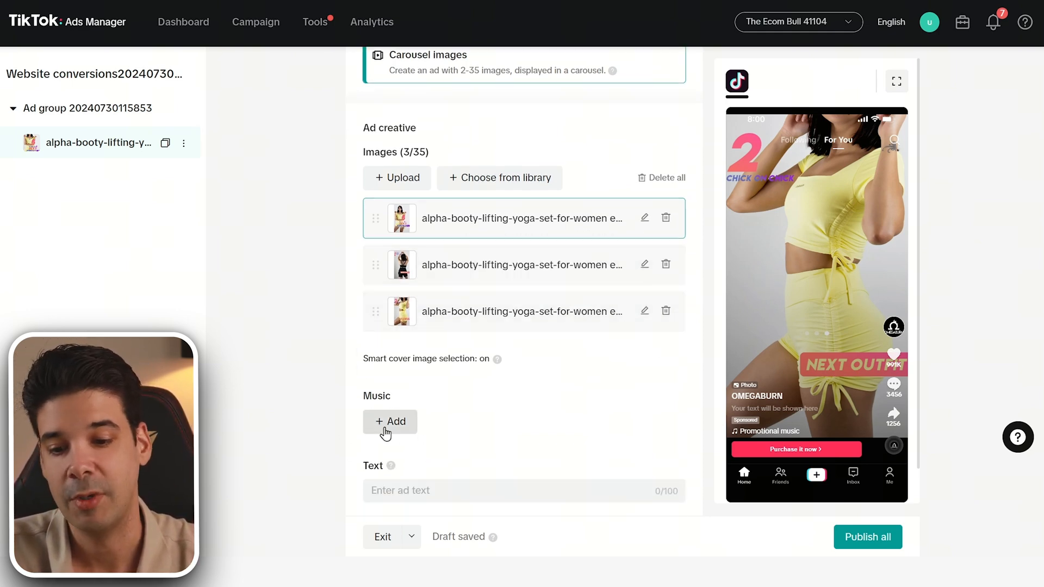
{"action": "left_click", "coordinate": [389, 422]}
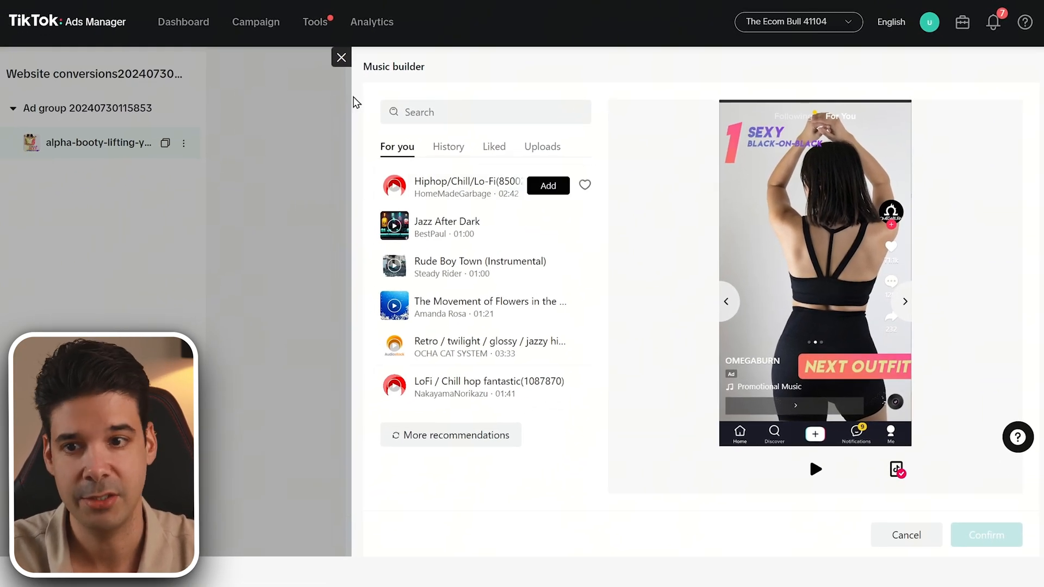
{"action": "left_click", "coordinate": [341, 57]}
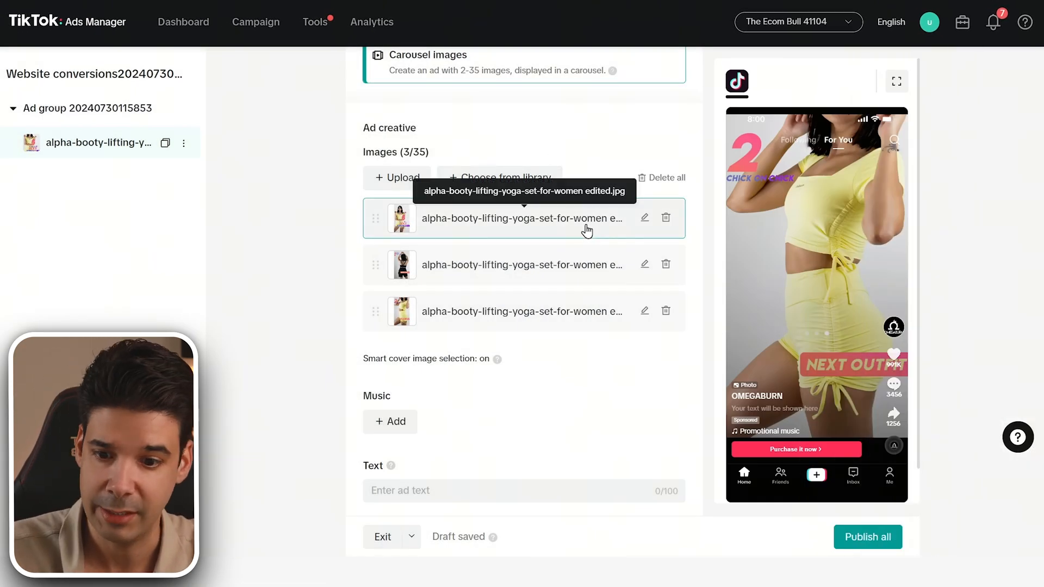
{"action": "scroll", "scroll_direction": "down", "scroll_amount": 3}
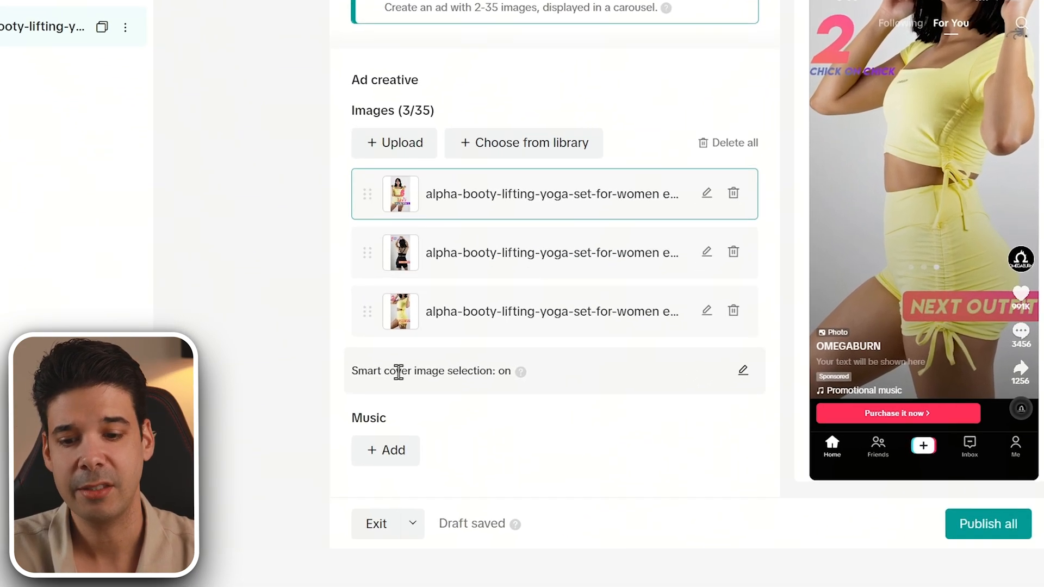
{"action": "mouse_move", "coordinate": [524, 370]}
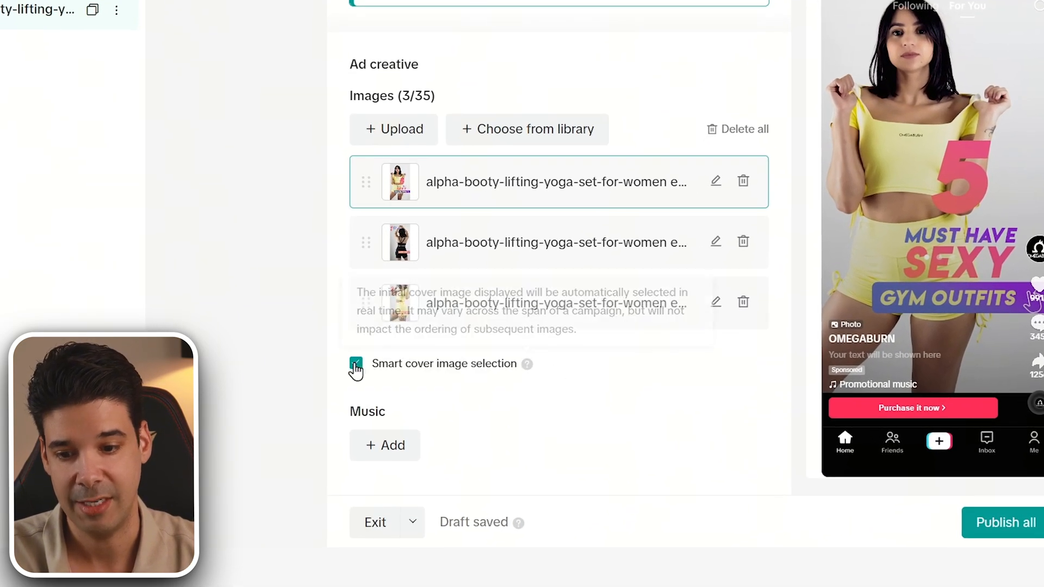
Uncheck Smart cover image selection for the three-image carousel ad
{"action": "left_click", "coordinate": [355, 364]}
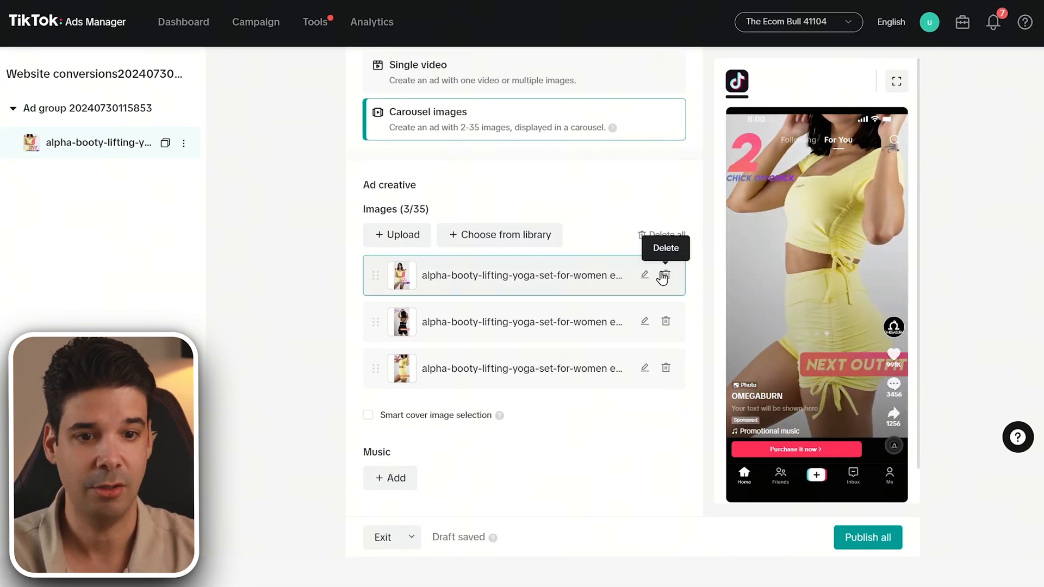
{"action": "scroll", "scroll_direction": "down", "scroll_amount": 3}
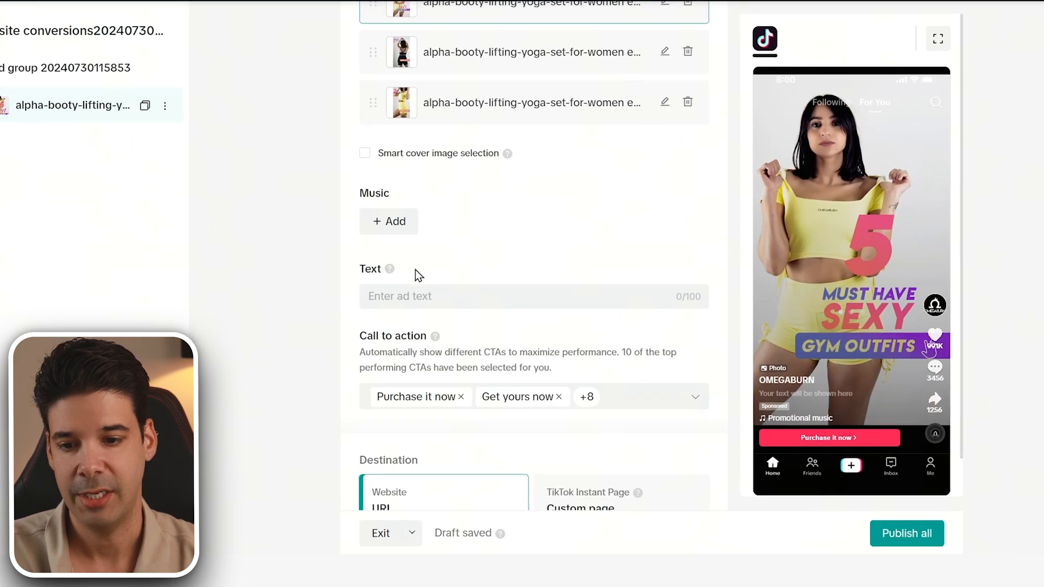
Enter the ad text 'Check out the hottest outfits for Summer 2024' and review the CTAs
{"action": "type", "text": "Check out the hottest outfits for Summer 2024"}
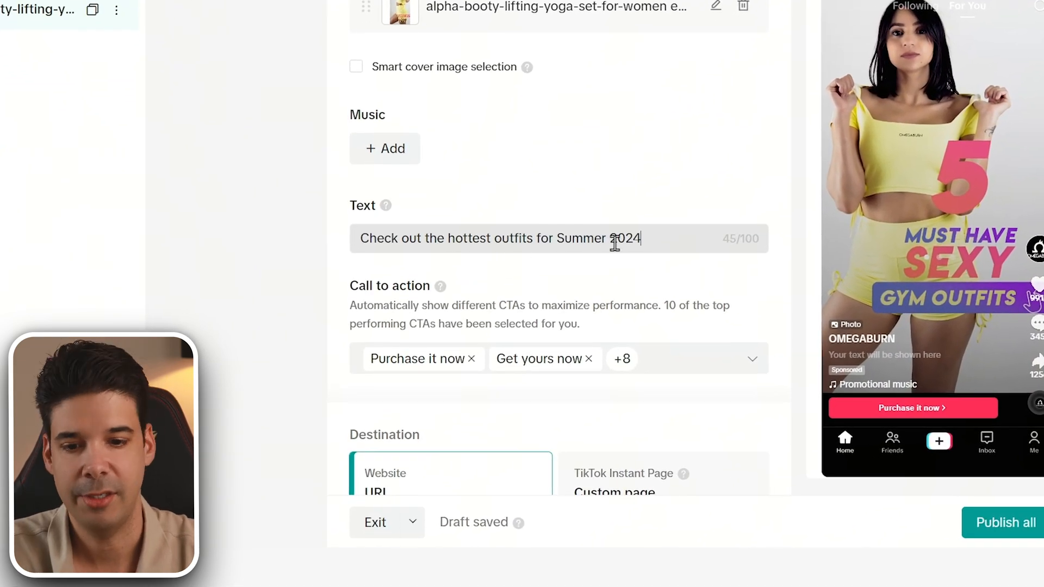
{"action": "scroll", "scroll_direction": "down", "scroll_amount": 3}
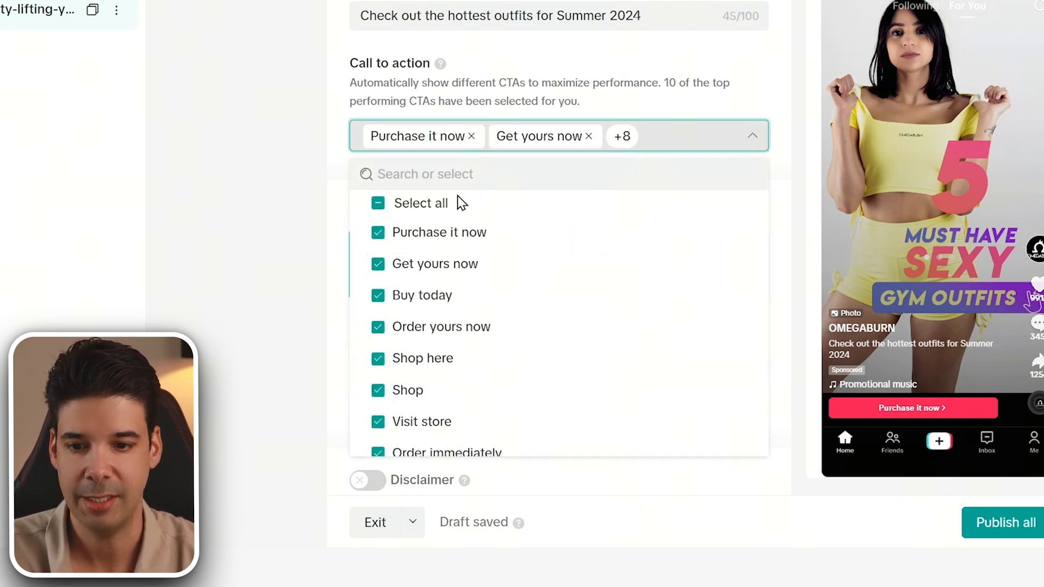
{"action": "scroll", "scroll_direction": "down", "scroll_amount": 3}
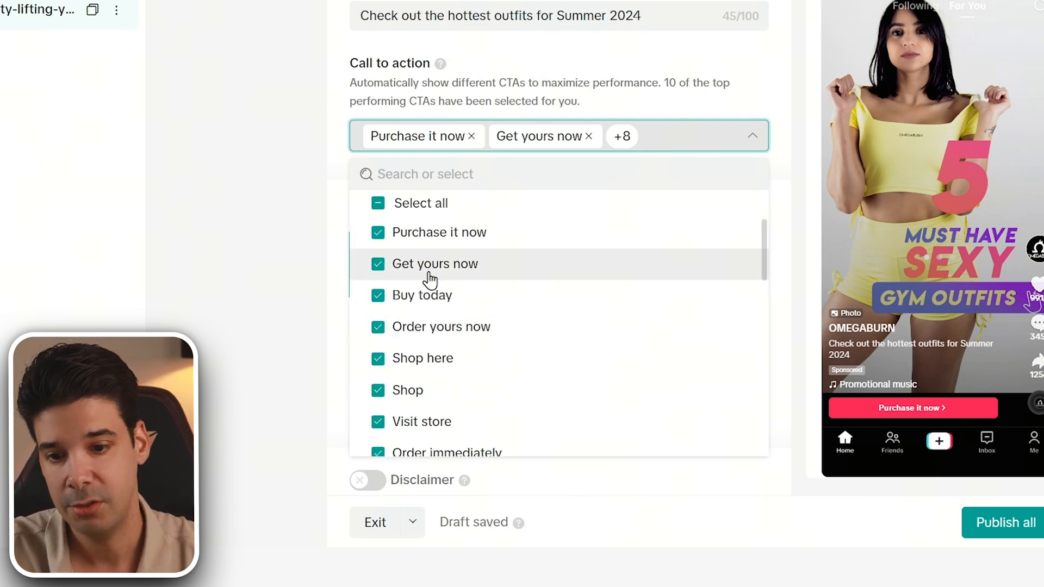
{"action": "mouse_move", "coordinate": [439, 312]}
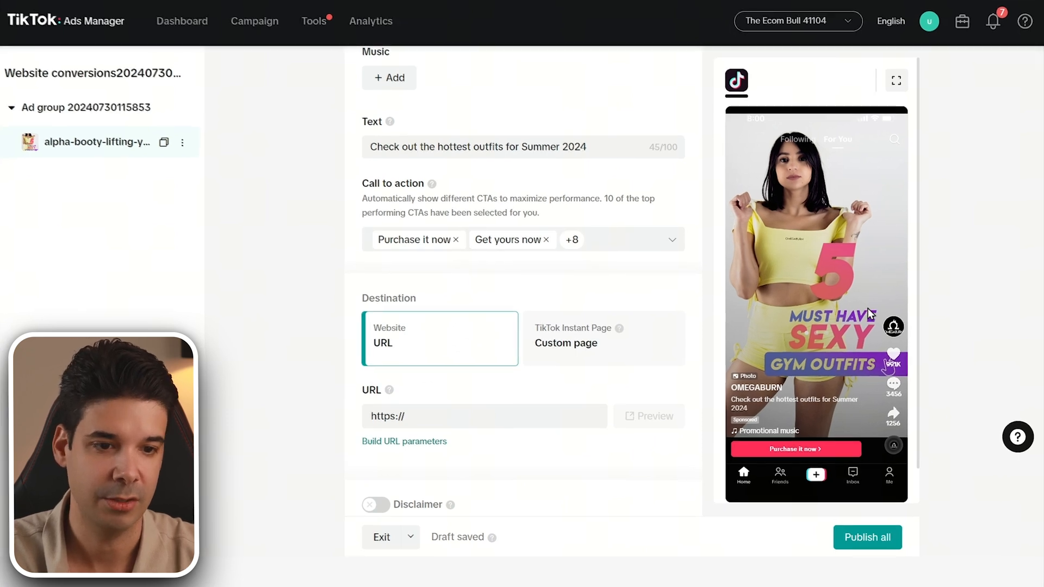
{"action": "scroll", "scroll_direction": "down", "scroll_amount": 3}
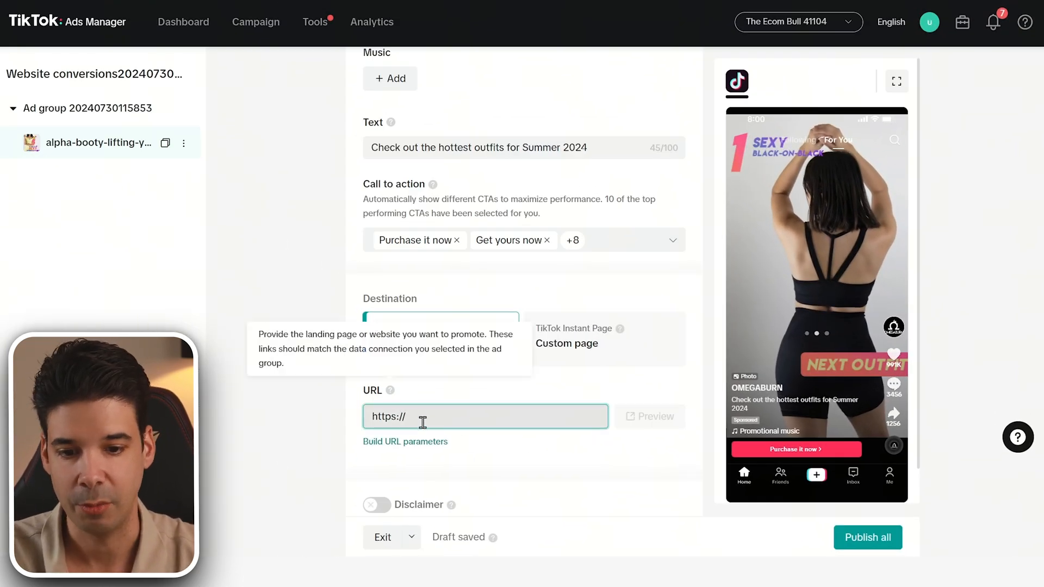
{"action": "scroll", "scroll_direction": "down", "scroll_amount": 3}
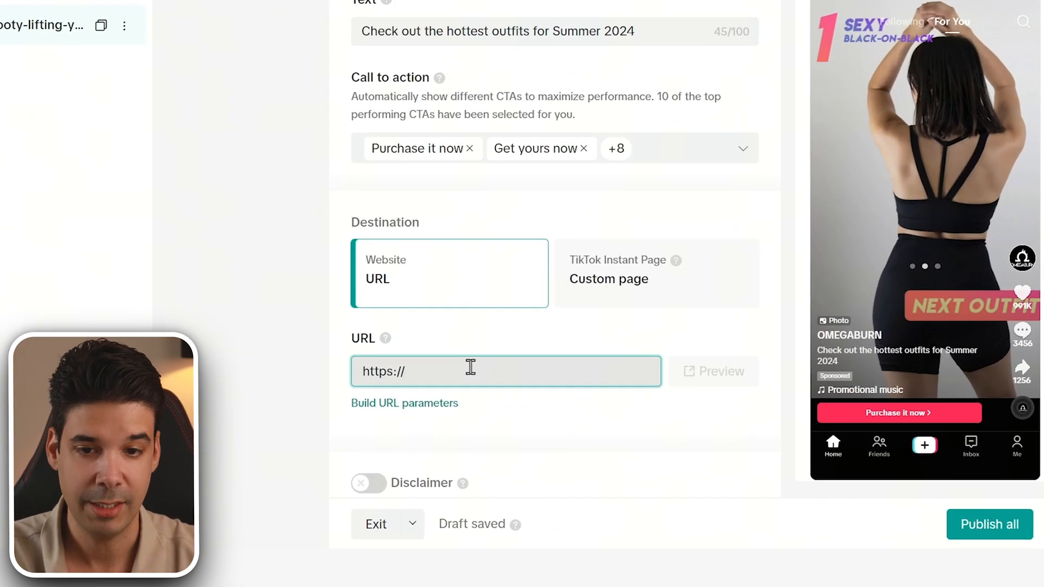
{"action": "type", "text": "https://omegaburn.com/collections/womens-fitness-wear"}
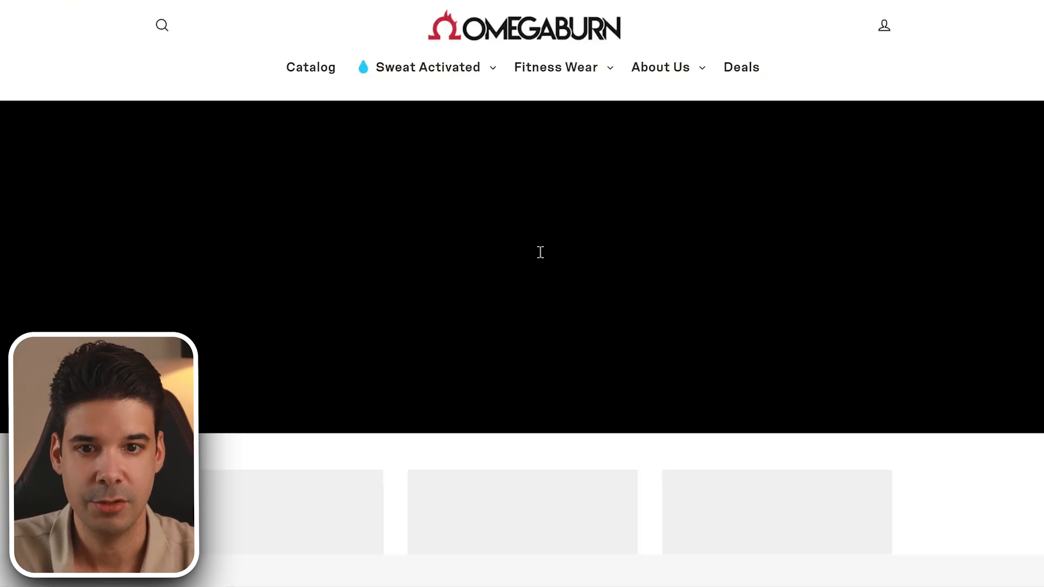
{"action": "scroll", "scroll_direction": "down", "scroll_amount": 3}
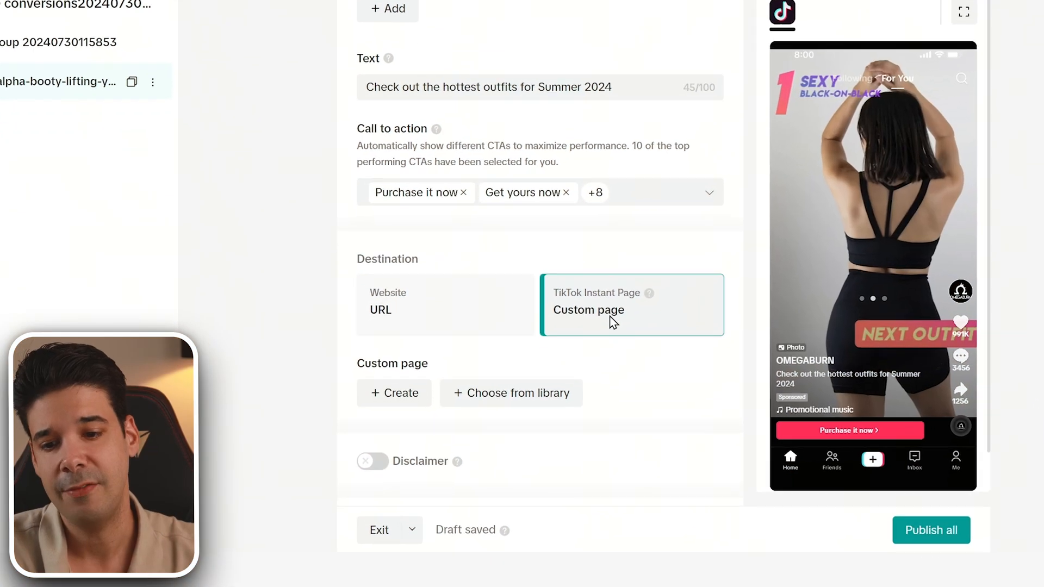
Switch the ad destination back to the Website URL option
{"action": "scroll", "scroll_direction": "down", "scroll_amount": 3}
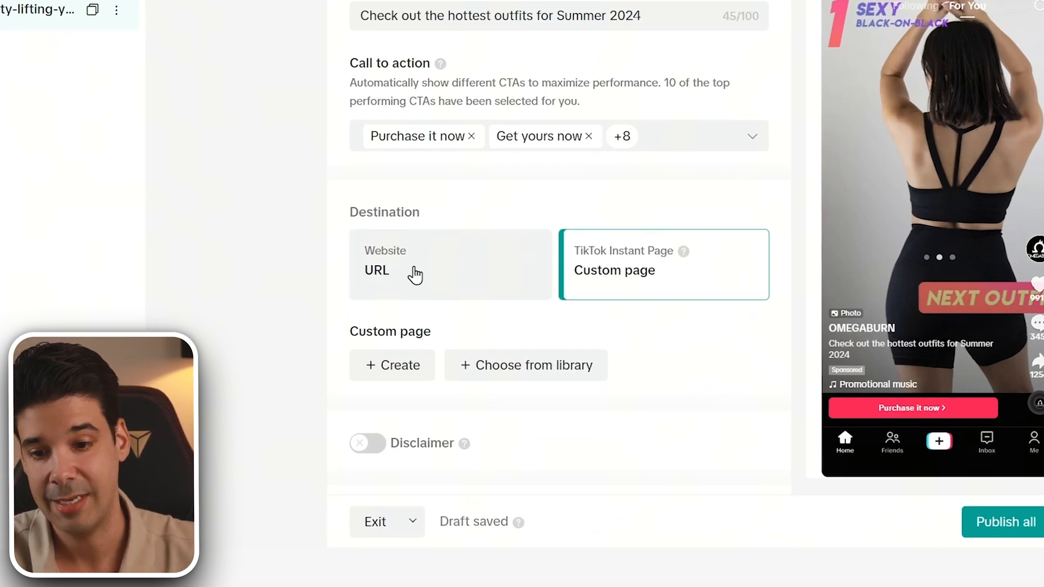
{"action": "mouse_move", "coordinate": [458, 261]}
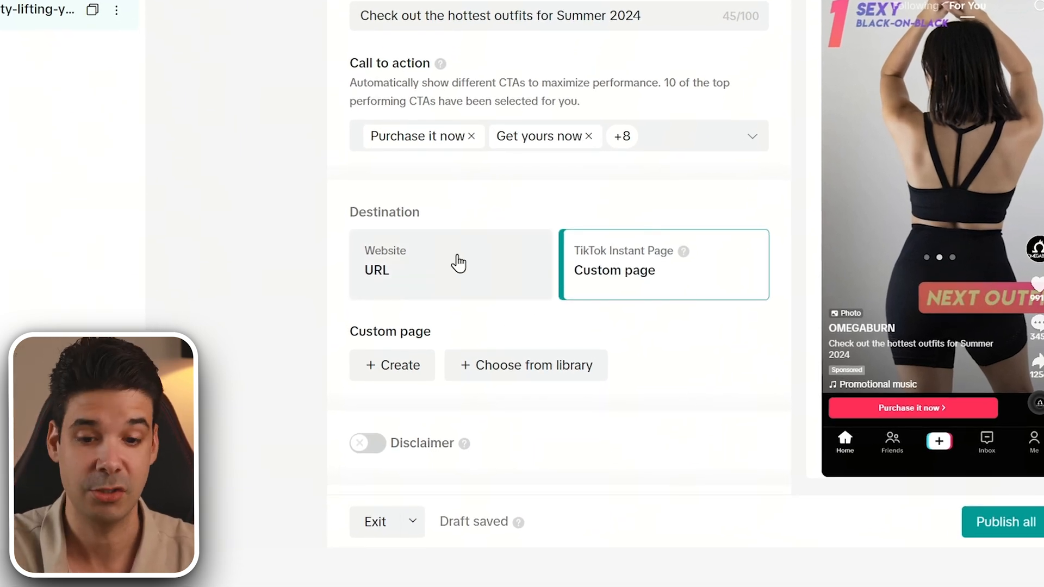
{"action": "left_click", "coordinate": [450, 263]}
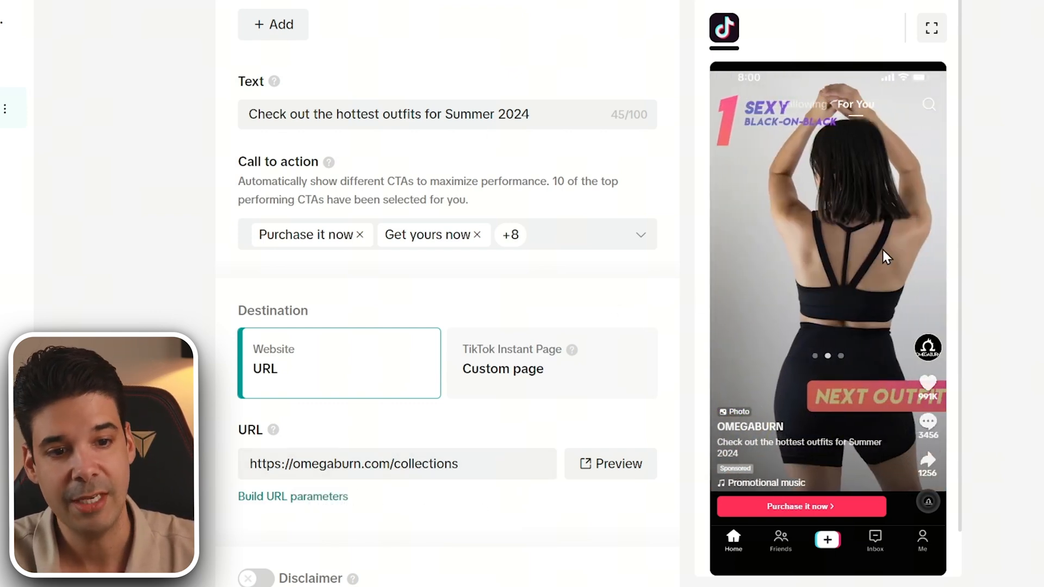
{"action": "left_click", "coordinate": [397, 463]}
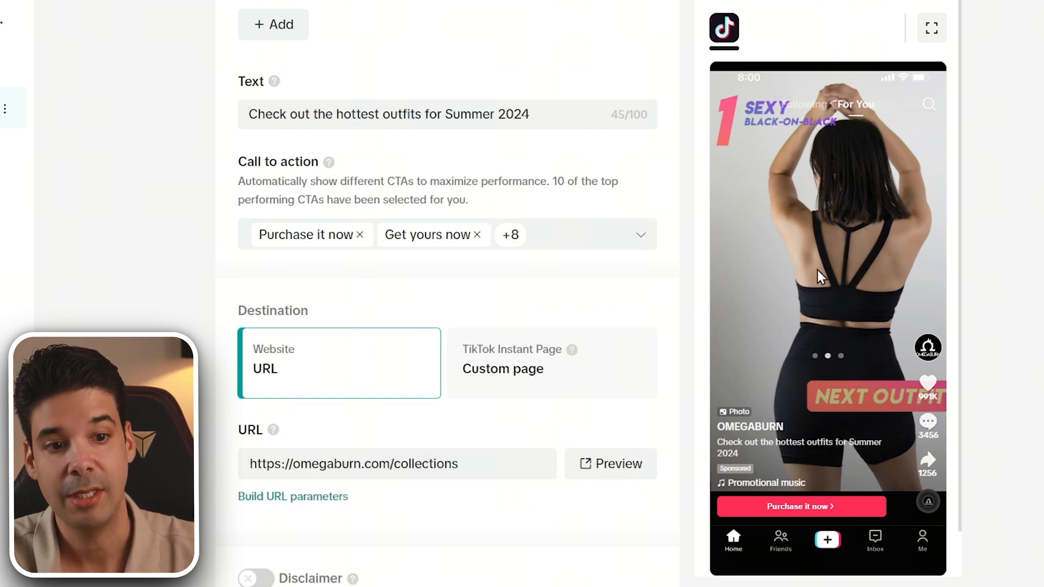
{"action": "mouse_move", "coordinate": [841, 240]}
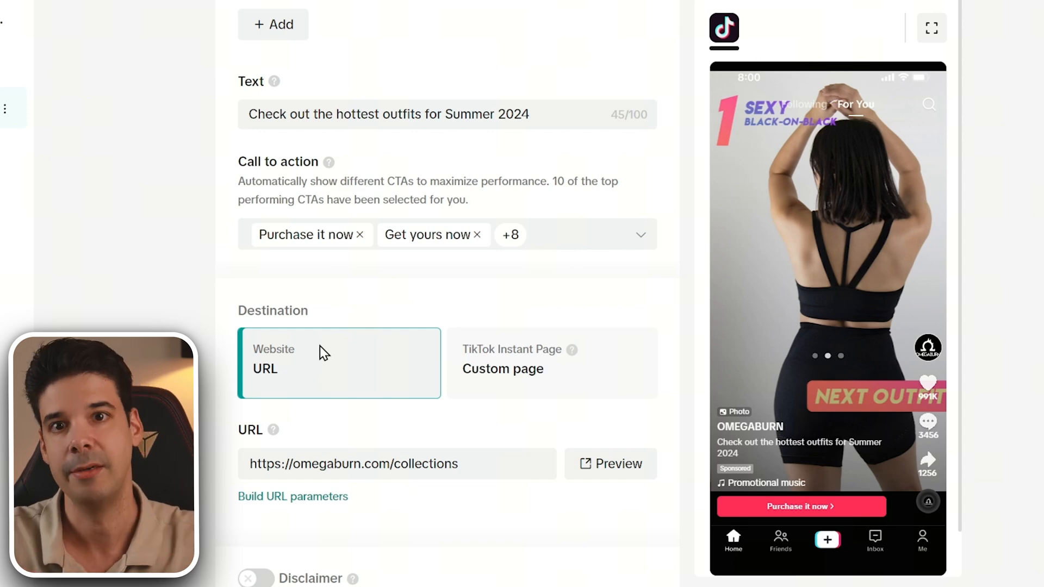
{"action": "scroll", "scroll_direction": "down", "scroll_amount": 3}
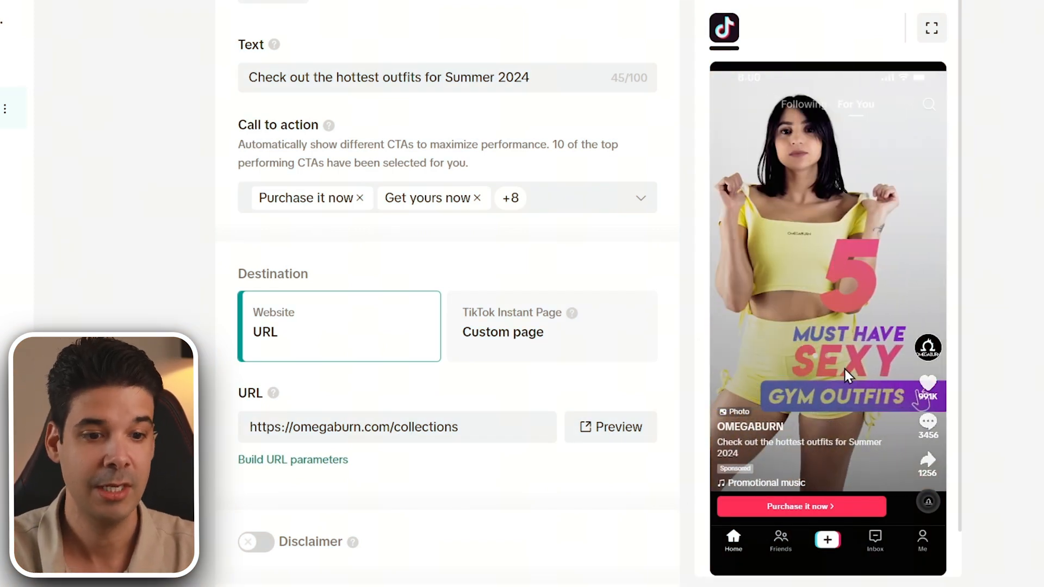
{"action": "mouse_move", "coordinate": [857, 260]}
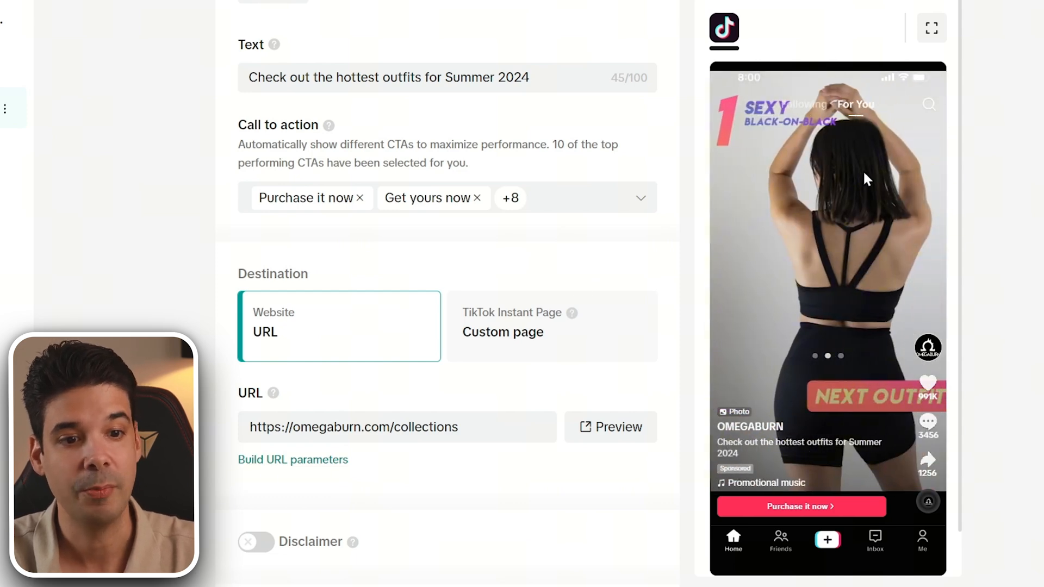
{"action": "mouse_move", "coordinate": [901, 181]}
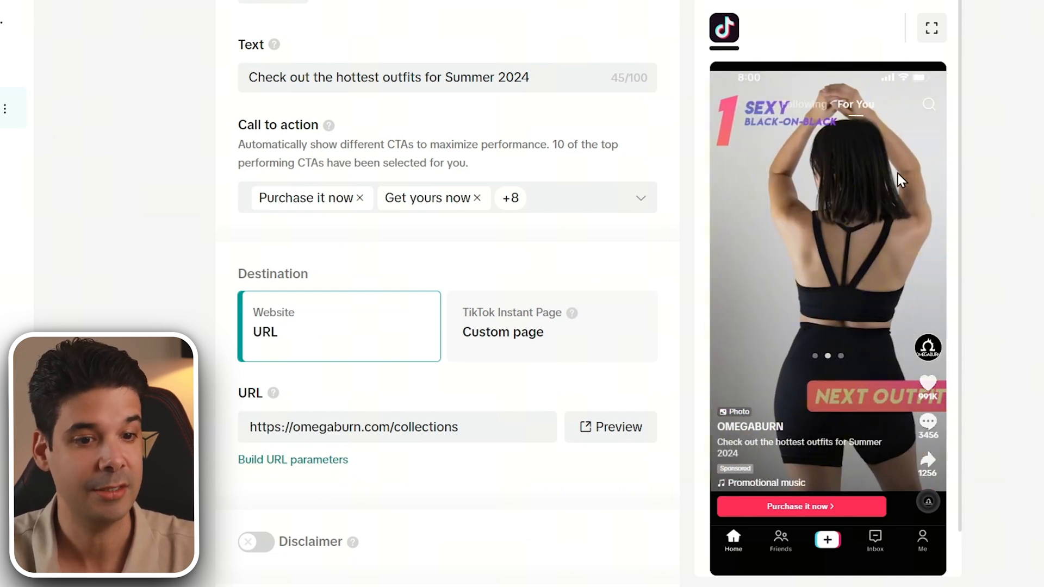